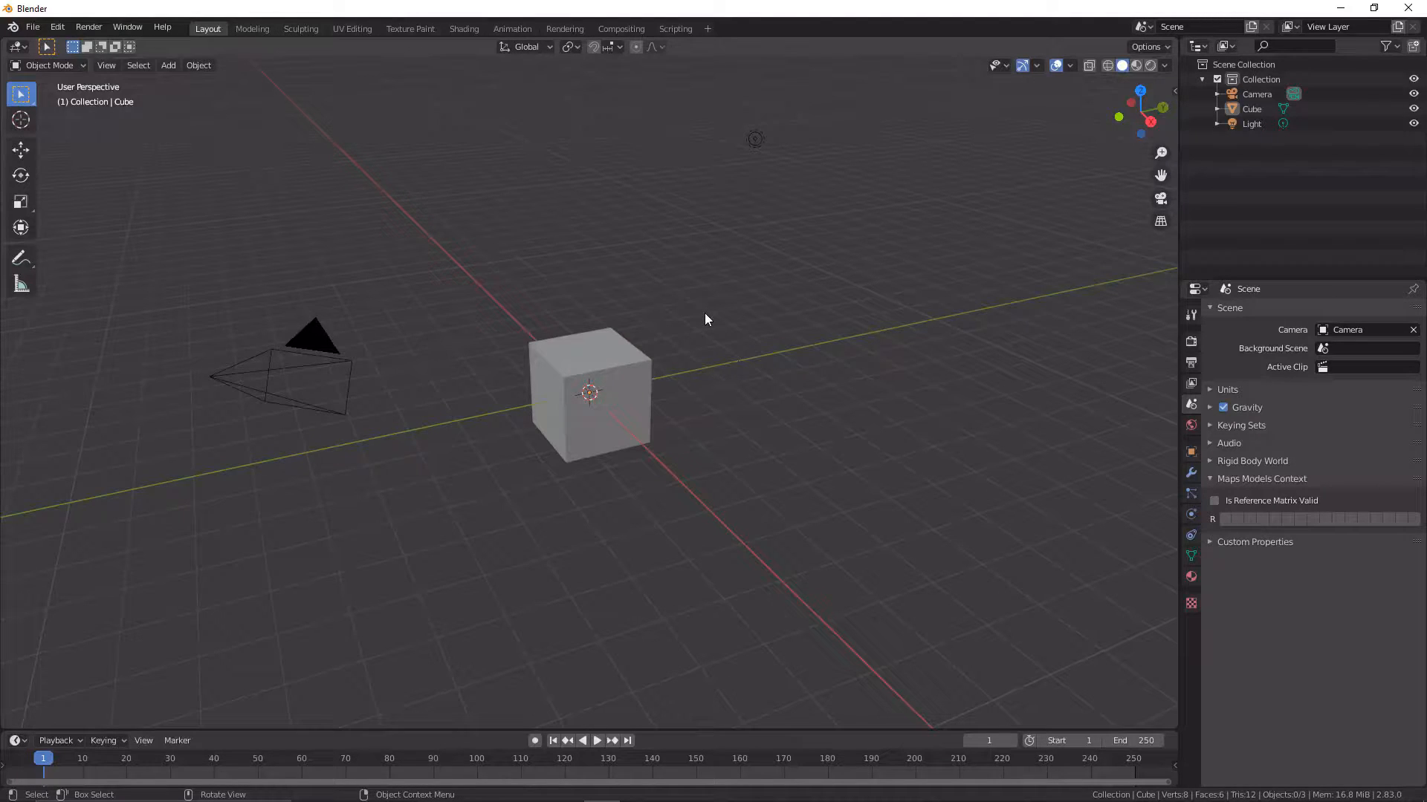
pyautogui.moveTo(689, 373)
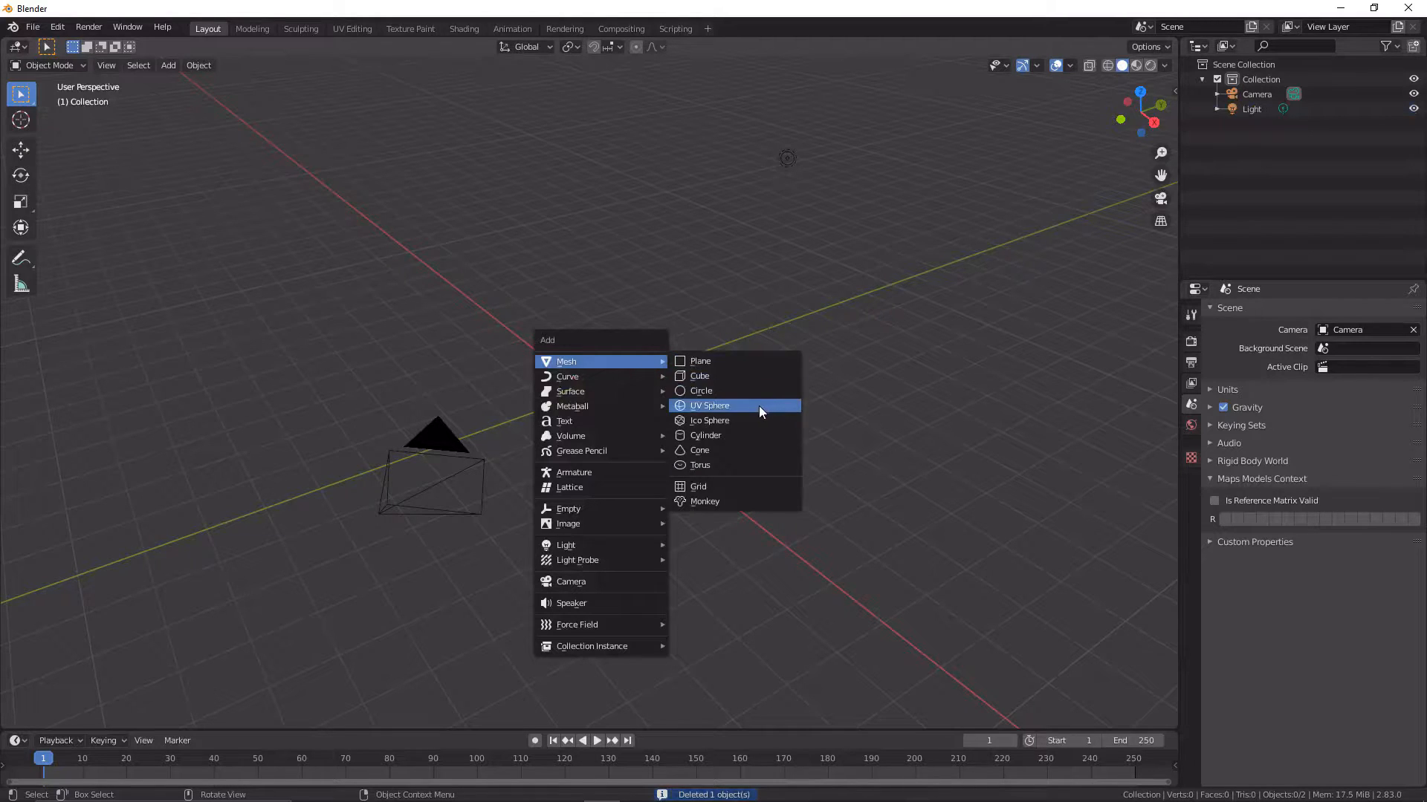
# Add a UV sphere at the scene origin in place of the deleted default cube.
pyautogui.click(711, 404)
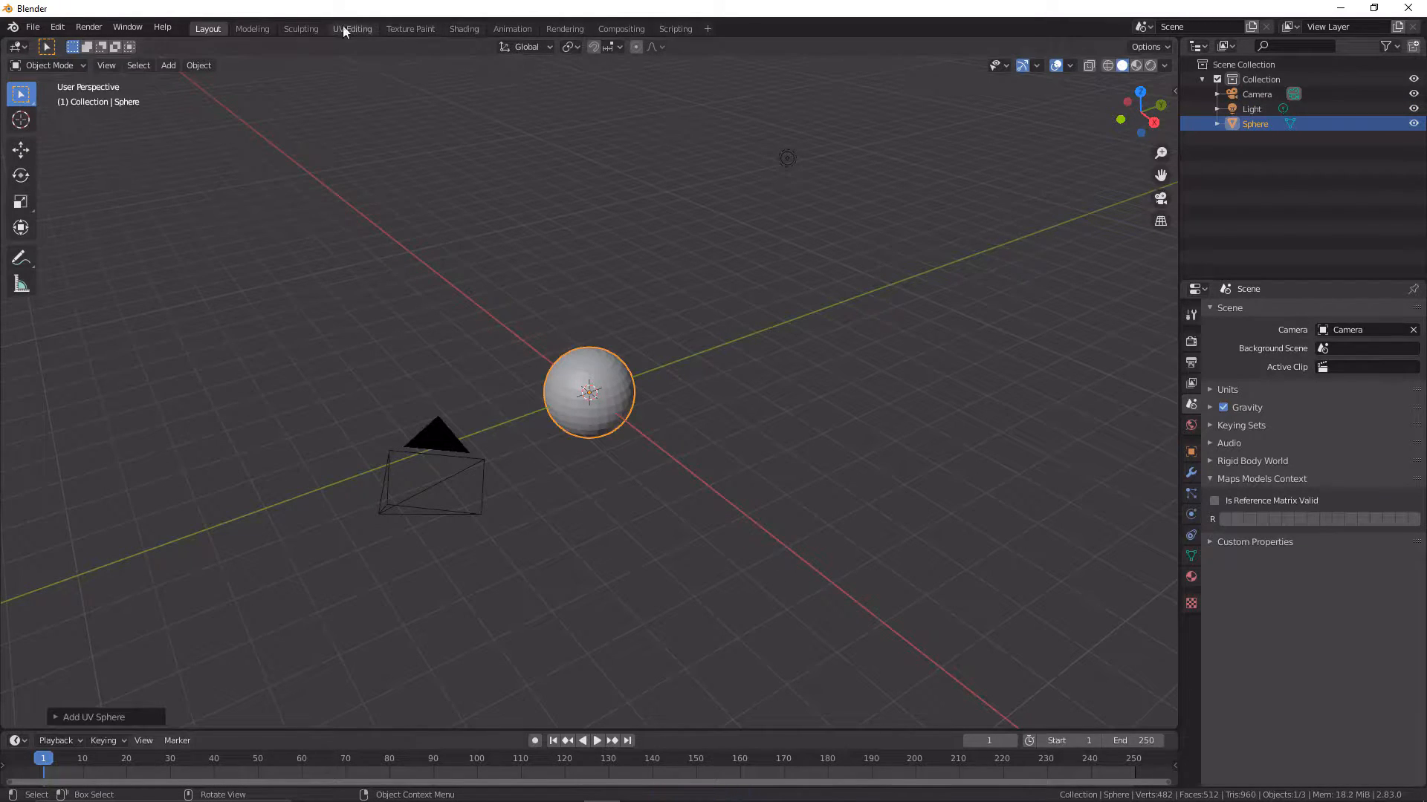
# Create a new node material for the sphere in the Shading workspace.
pyautogui.click(463, 28)
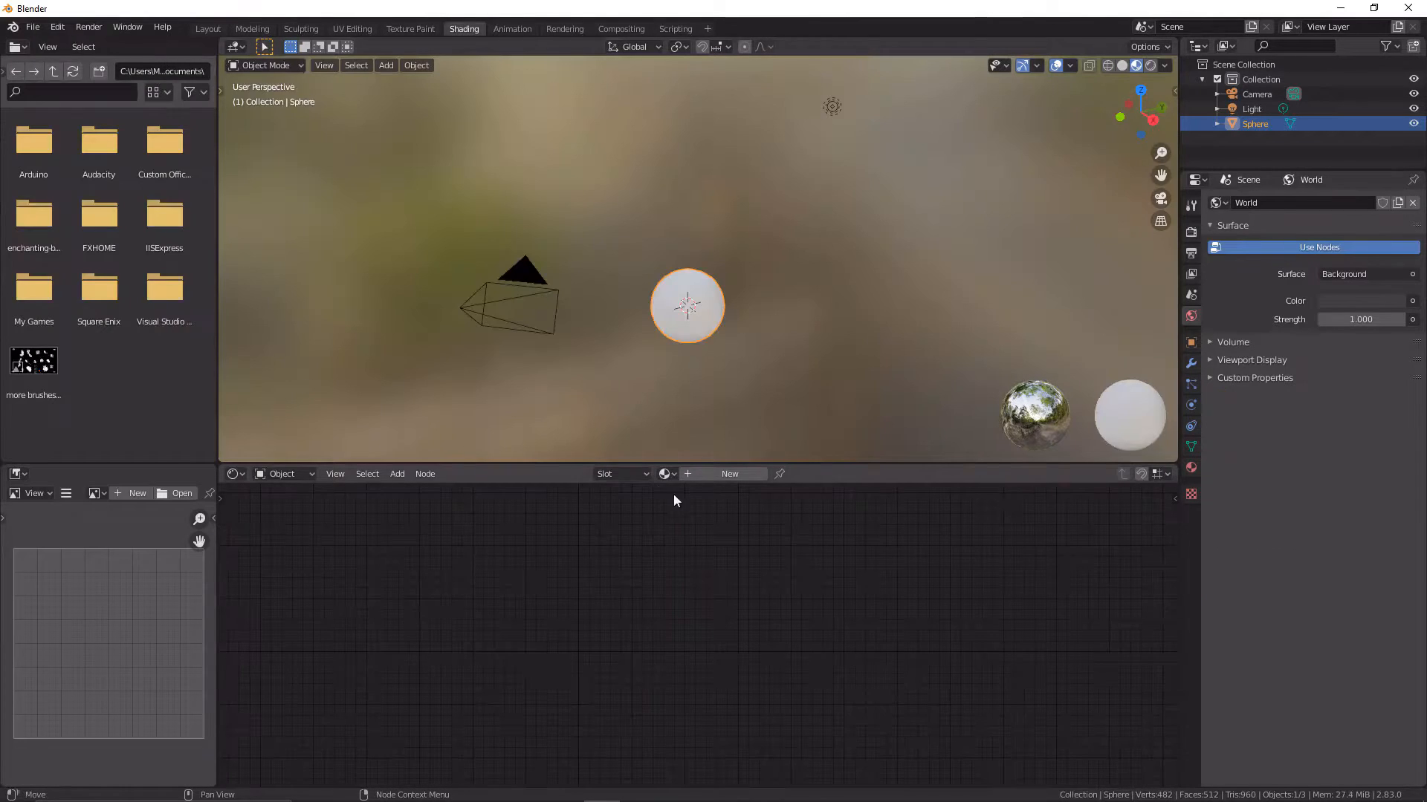
pyautogui.click(728, 472)
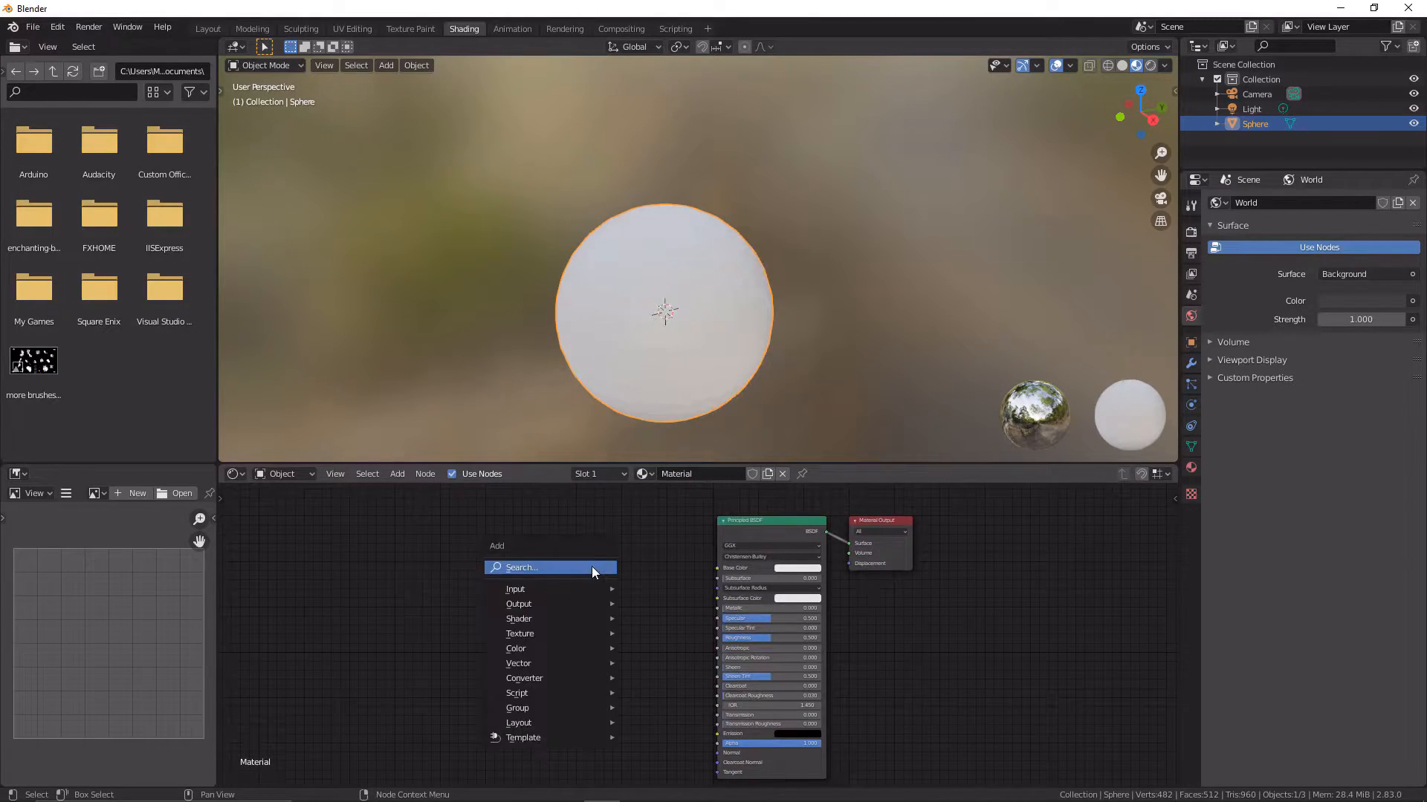
# Add a ColorRamp node and feed its Color into the Principled BSDF base colour.
pyautogui.write('colo')
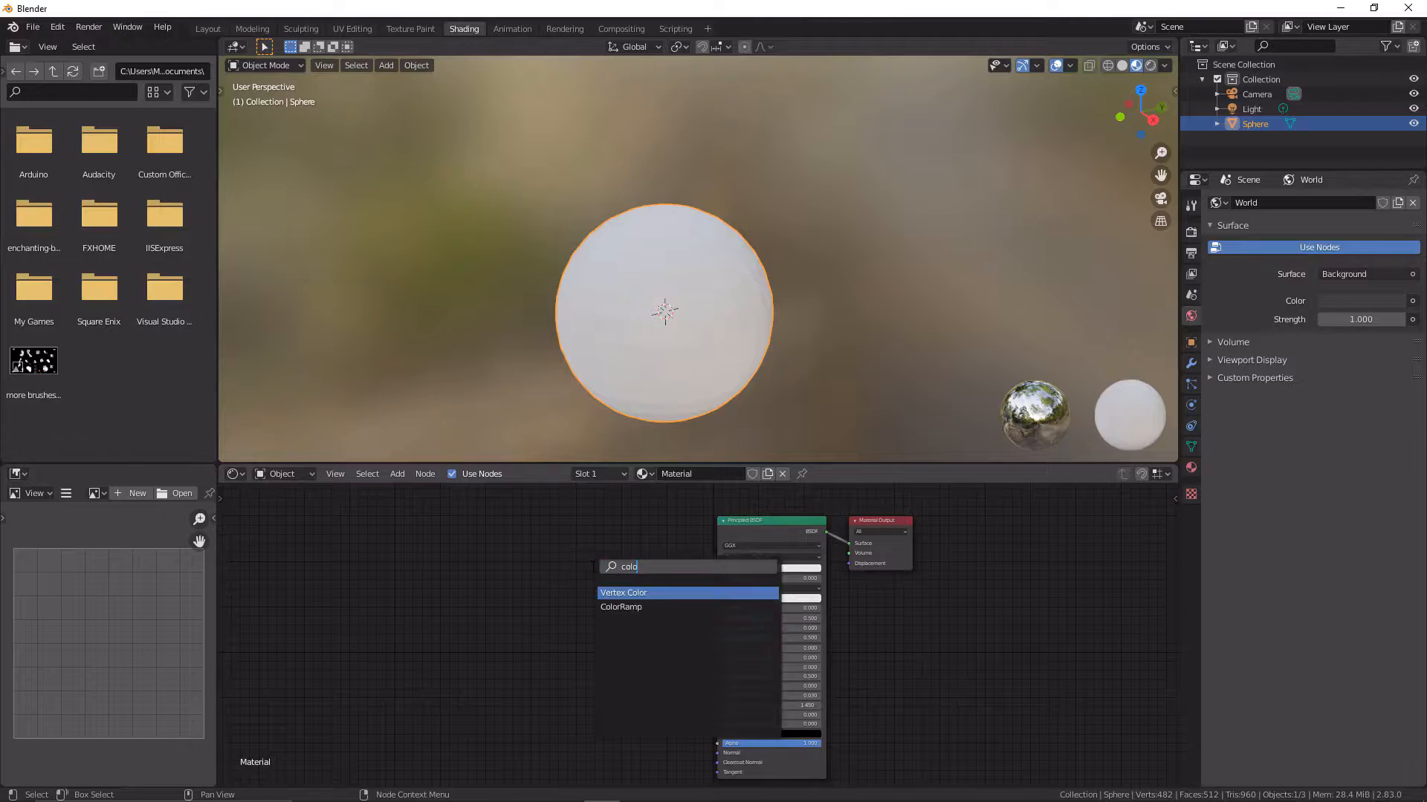
pyautogui.click(621, 606)
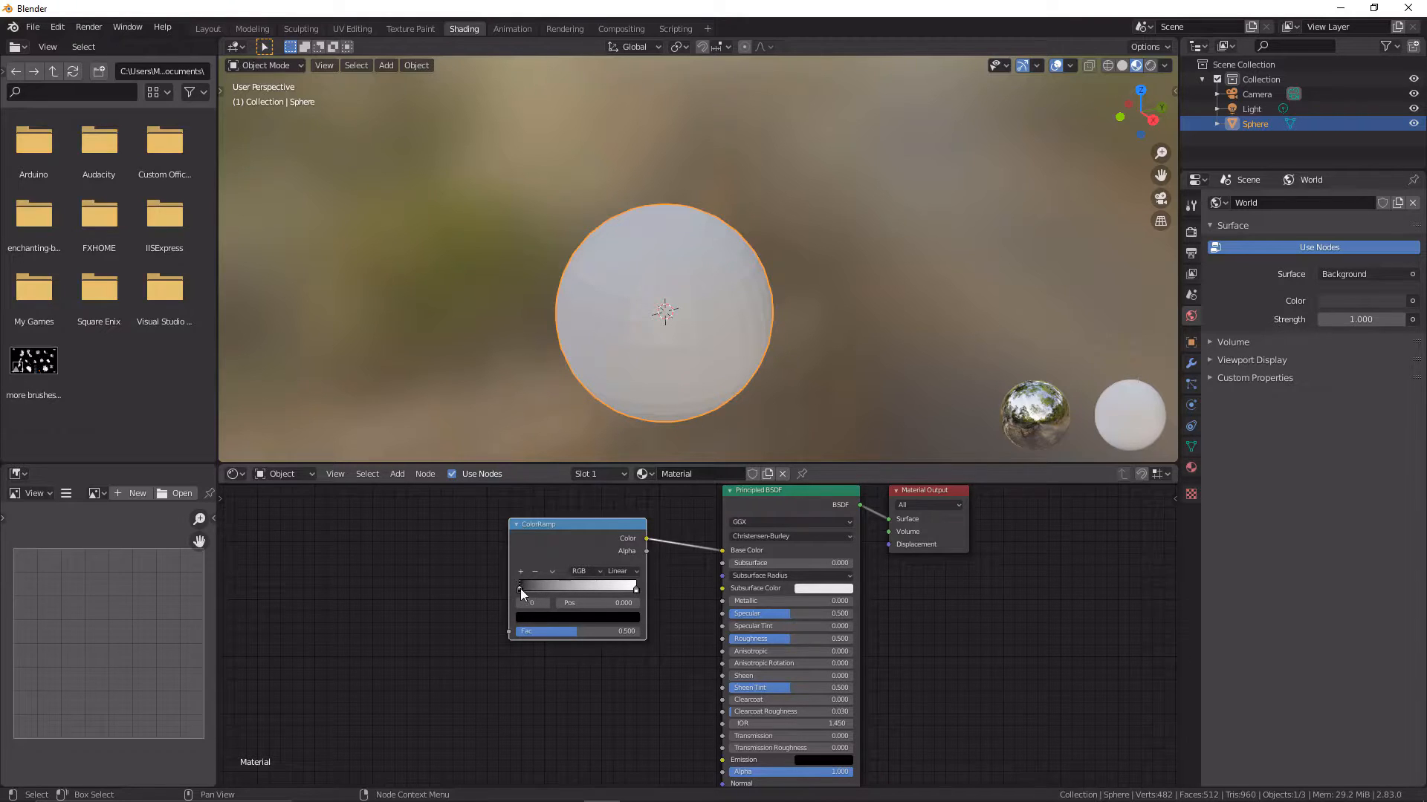
pyautogui.click(519, 591)
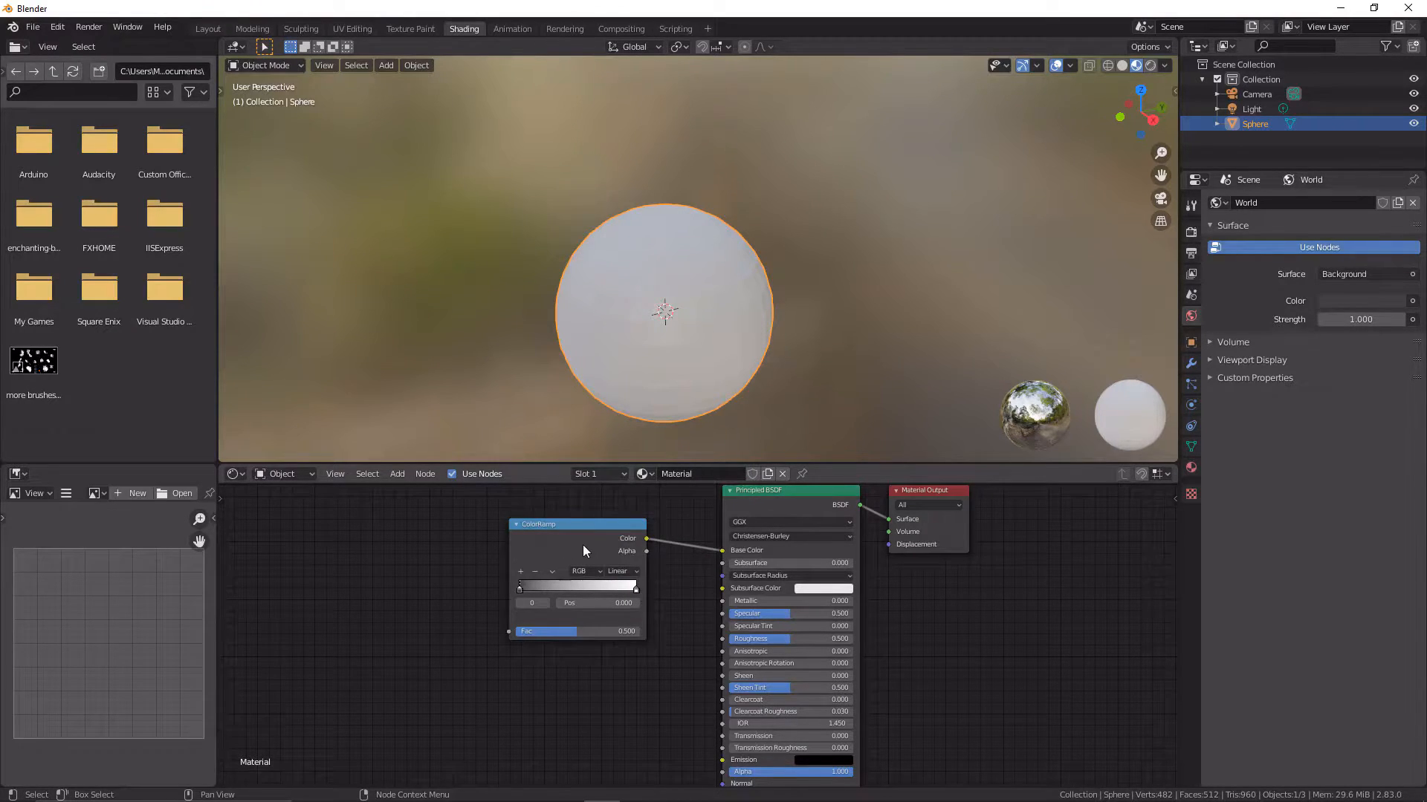
pyautogui.scroll(-3)
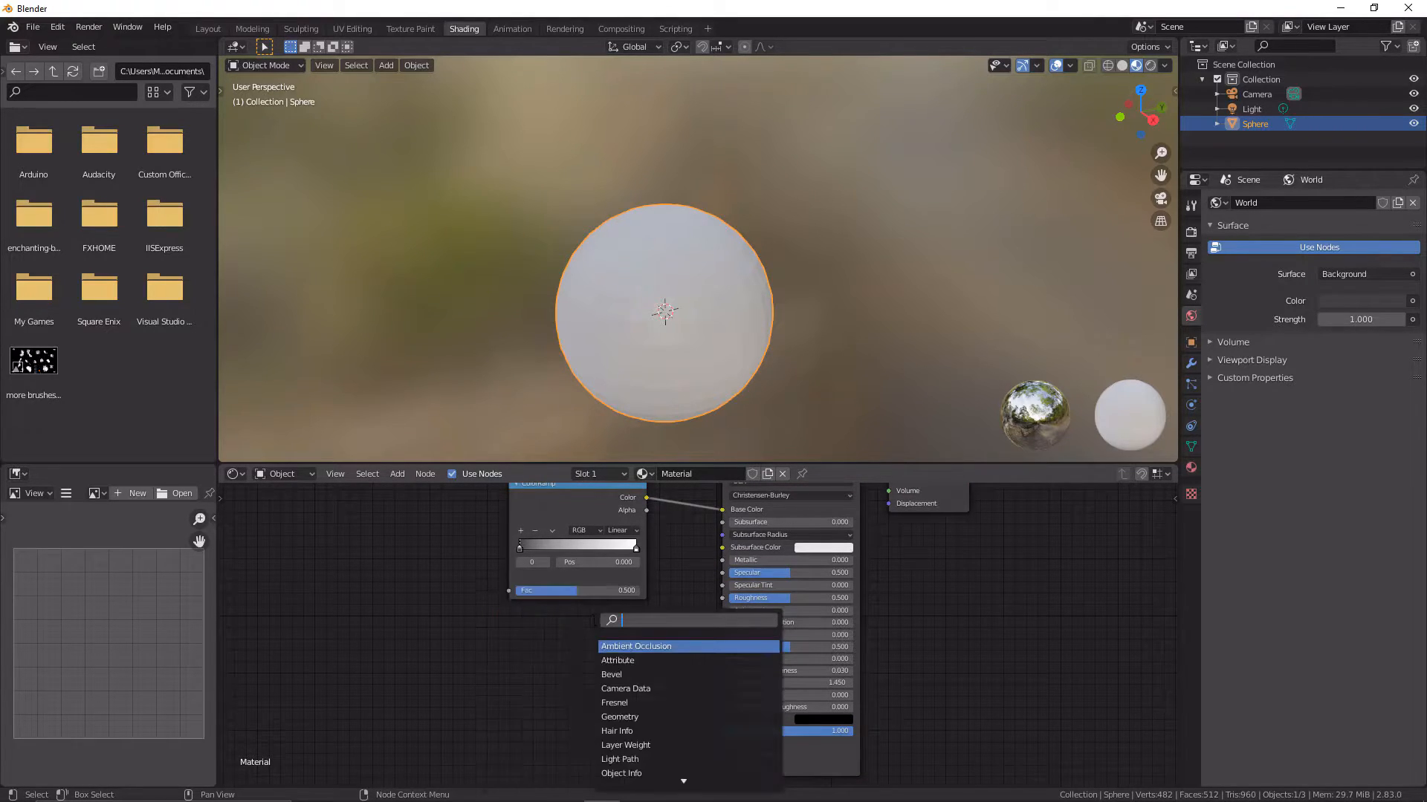
# Add Bump, Musgrave Texture and Mix nodes to the material tree.
pyautogui.write('bu')
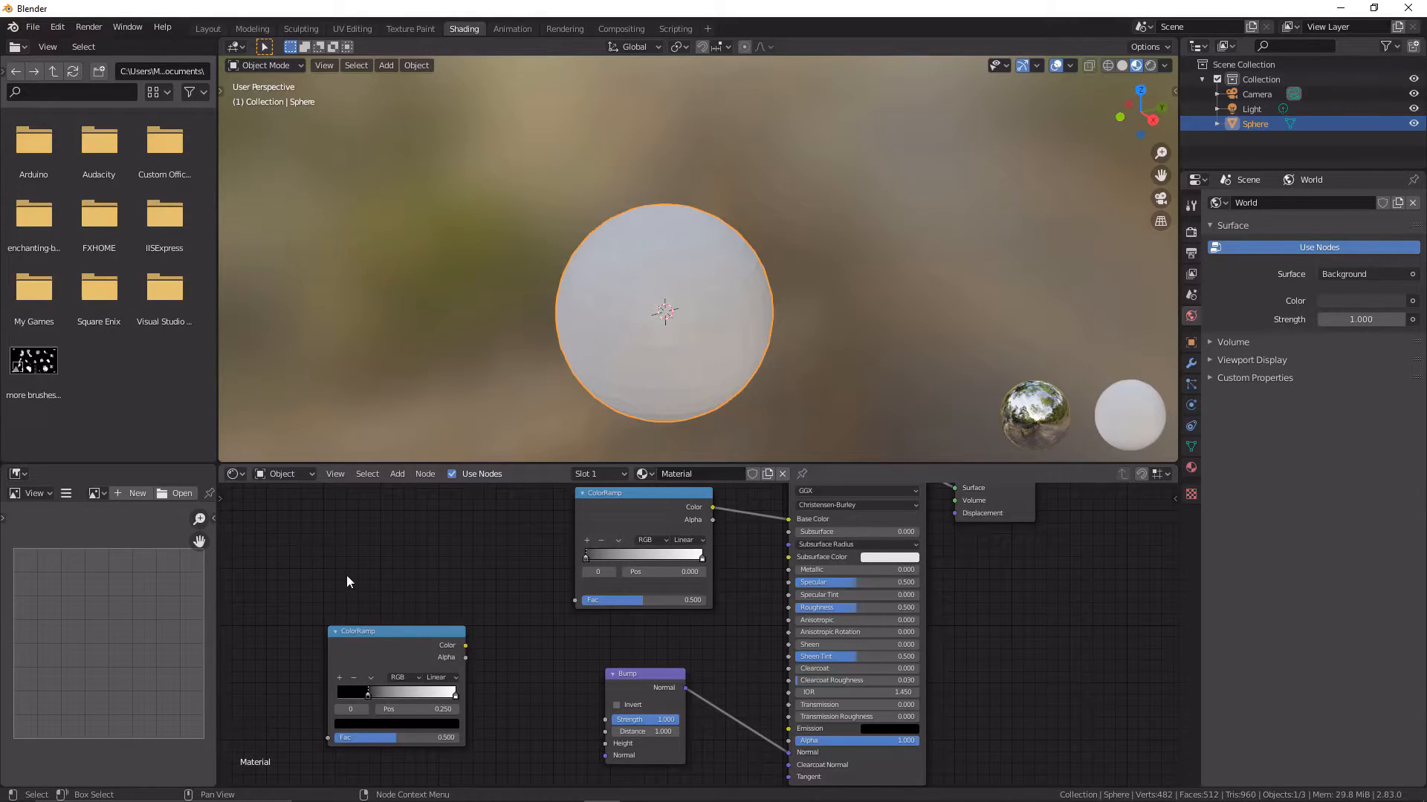
pyautogui.click(397, 474)
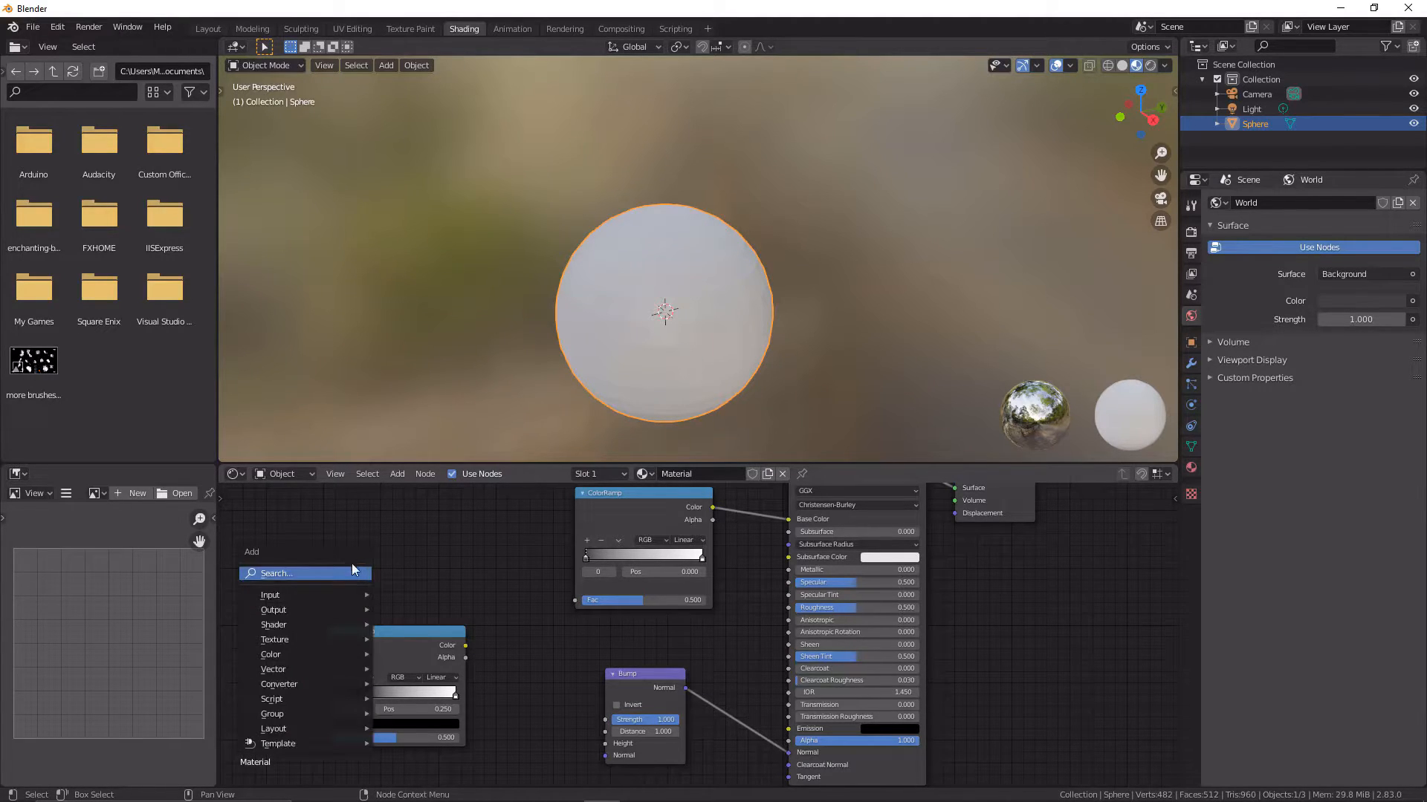
pyautogui.write('mu')
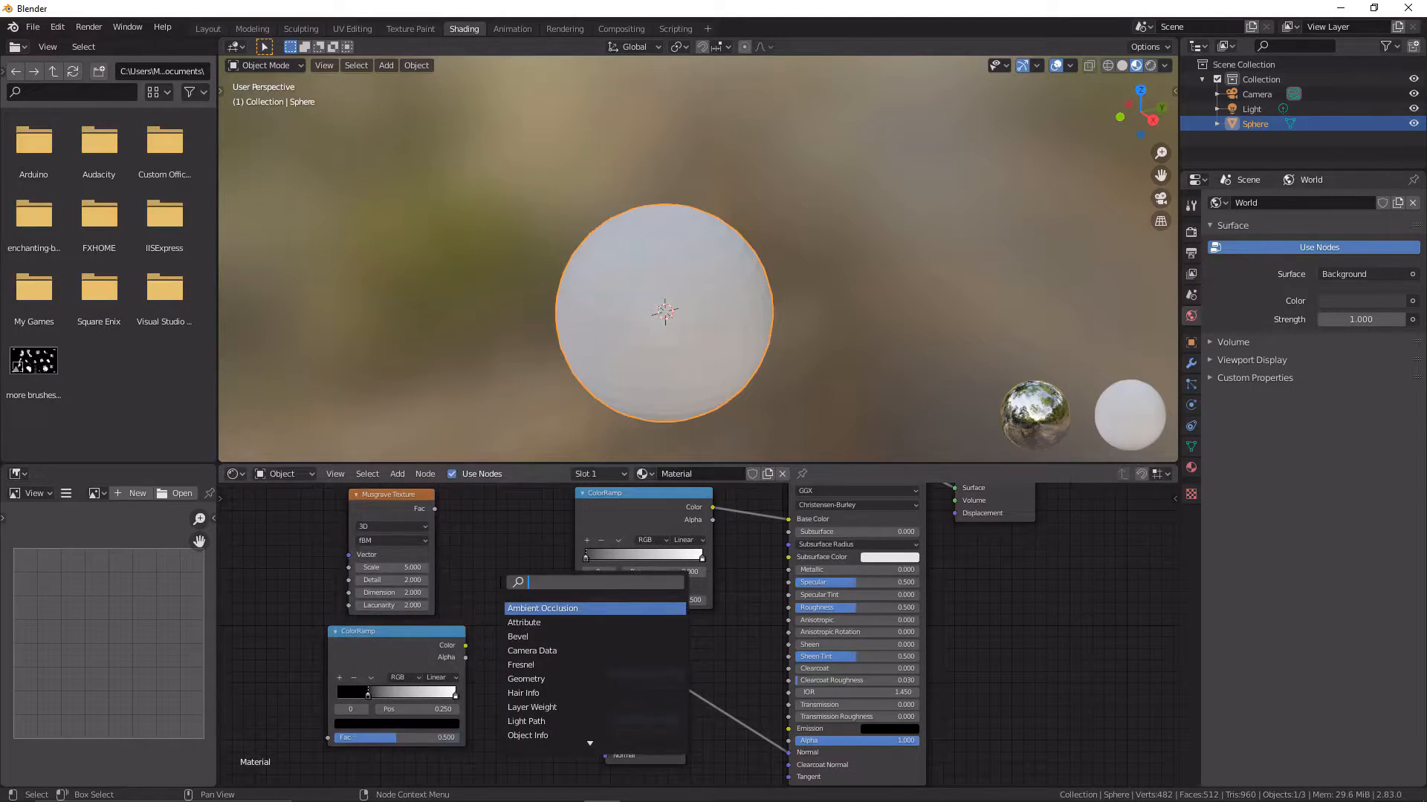
pyautogui.click(540, 607)
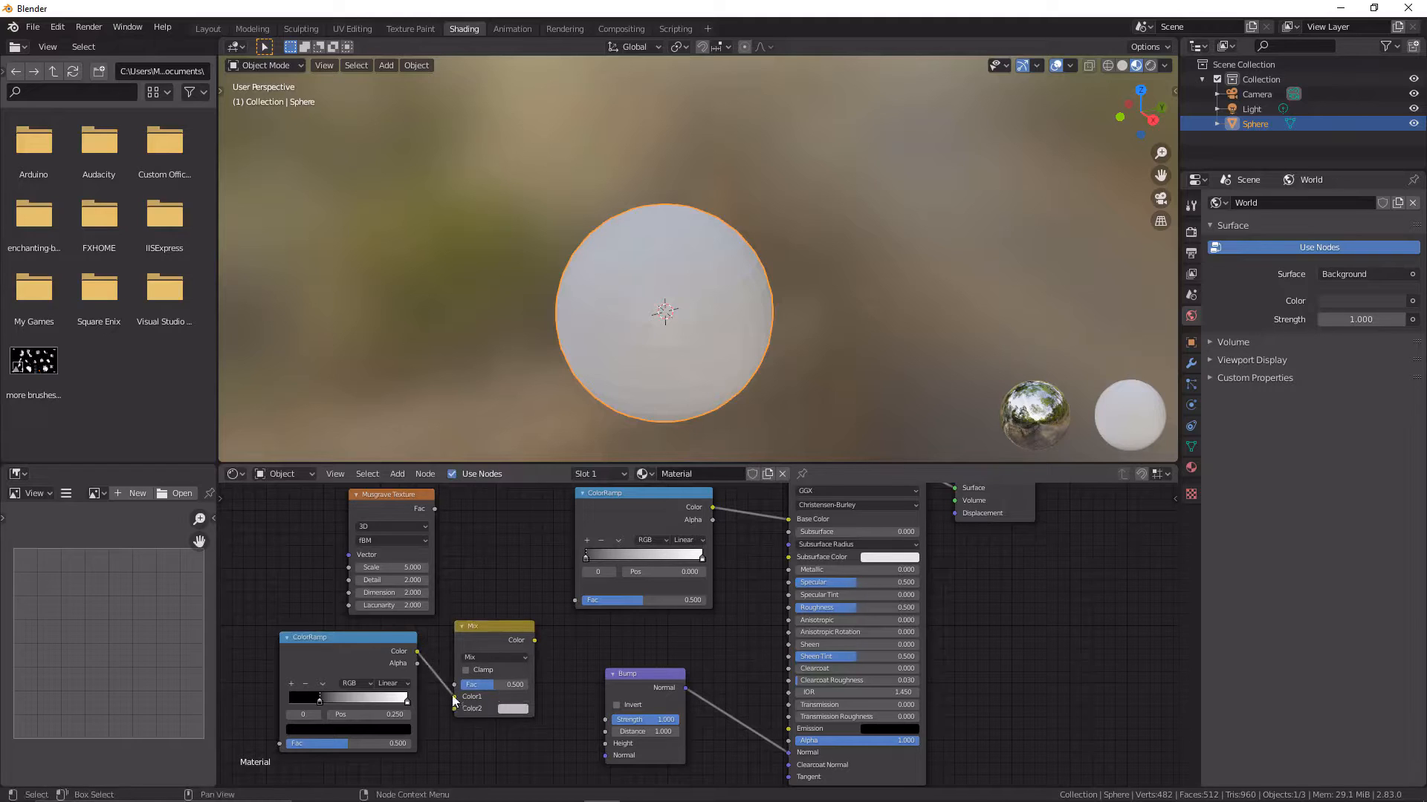
pyautogui.moveTo(437, 669)
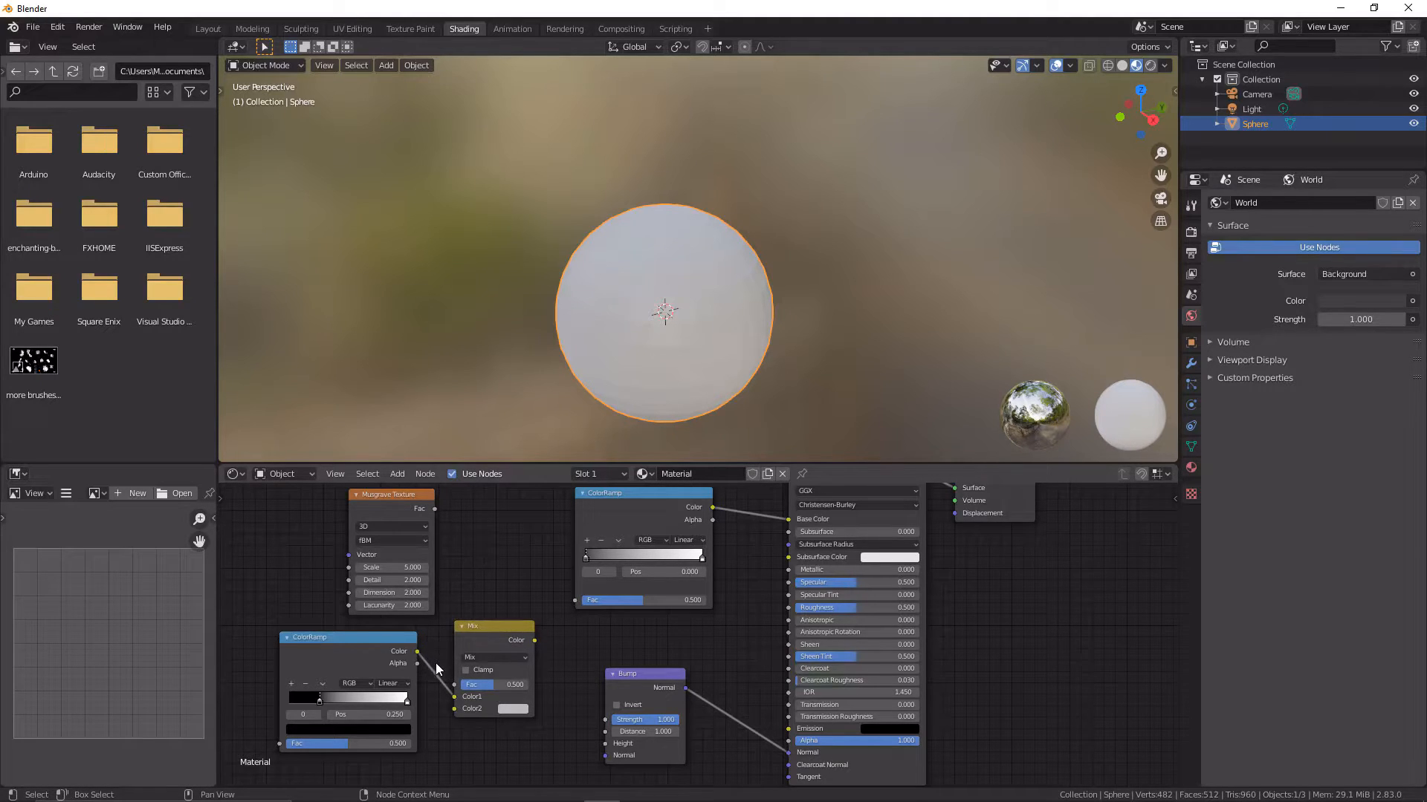
# Link the lower ColorRamp into the Mix node for the mottled pattern.
pyautogui.click(415, 651)
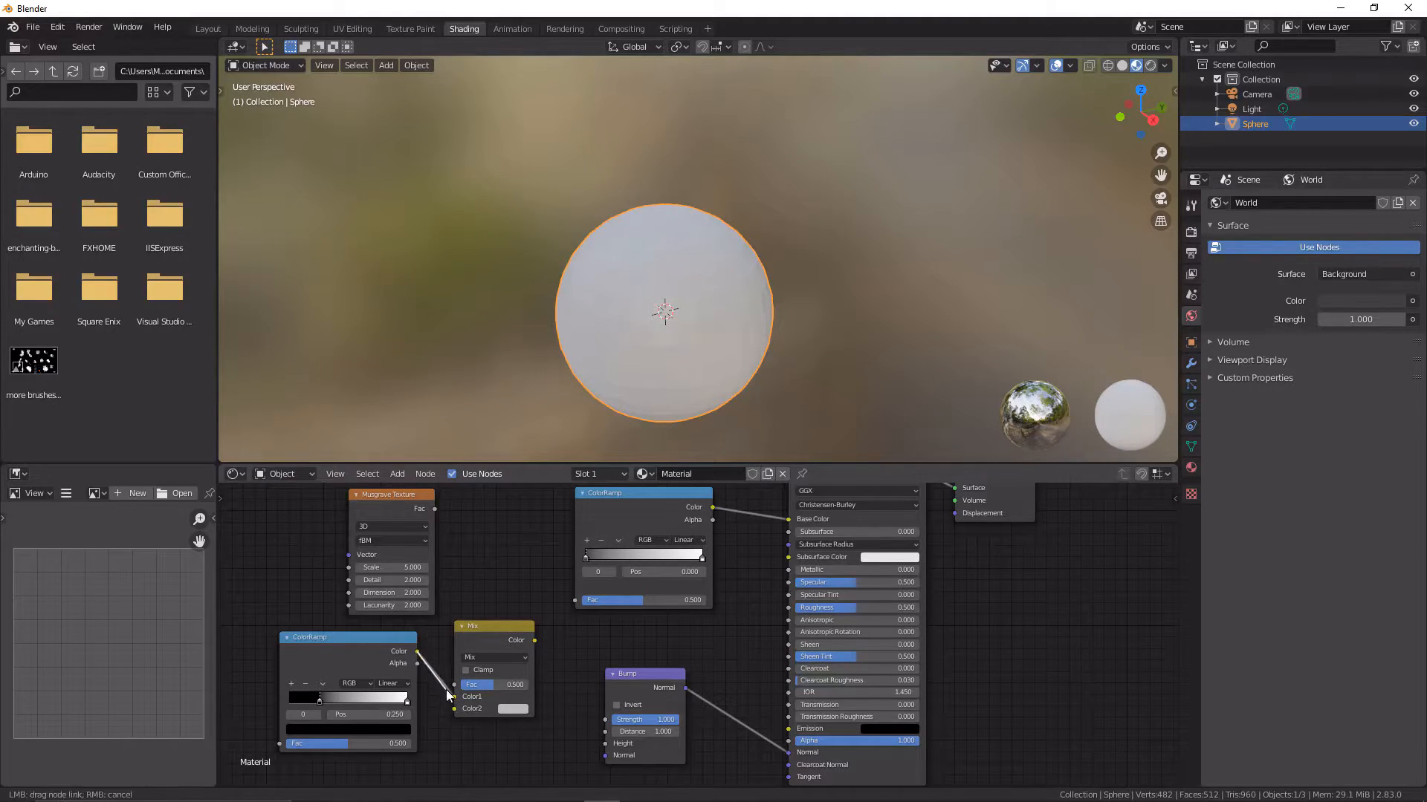
pyautogui.click(434, 515)
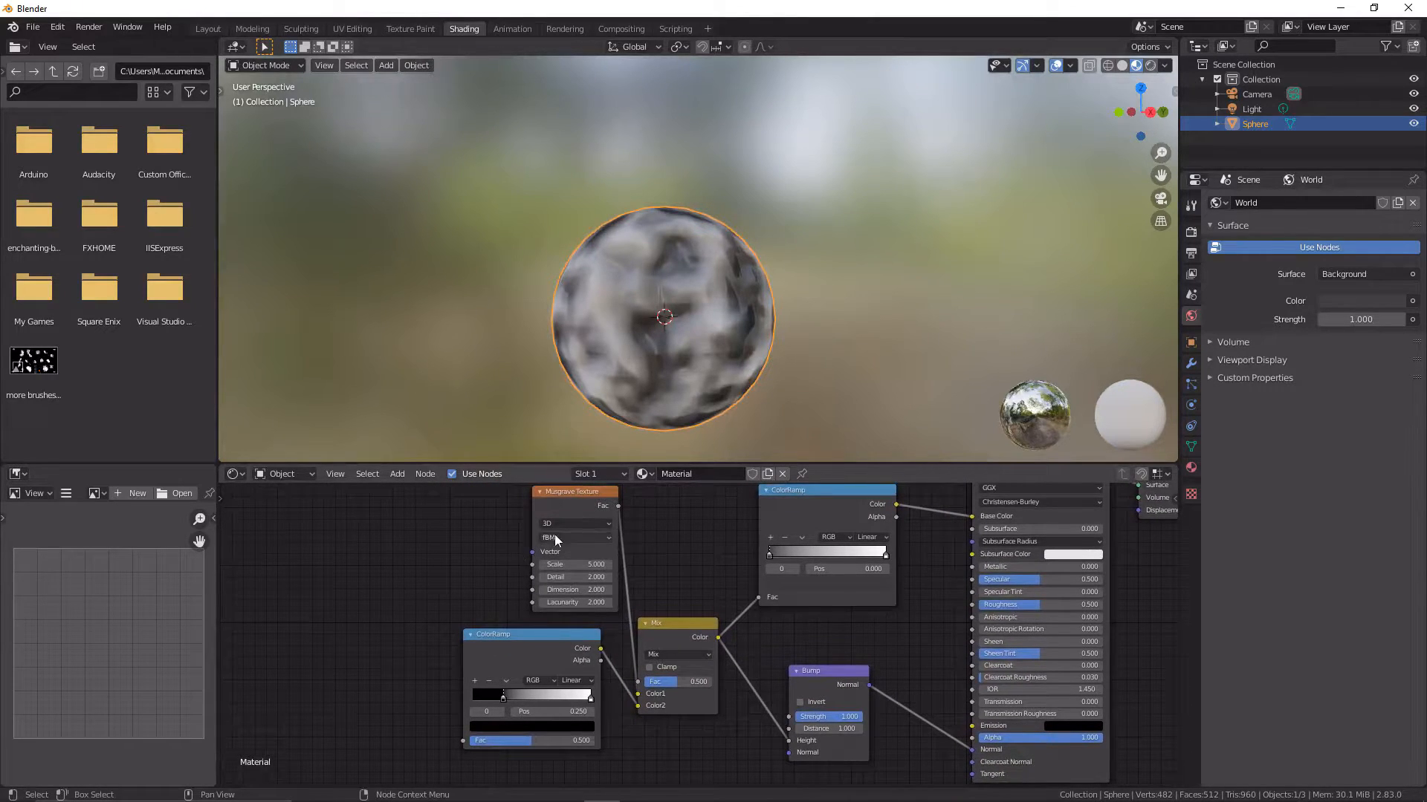
# Reposition the Musgrave Texture node by the ColorRamp and adjust its dimension choice.
pyautogui.moveTo(574, 492); pyautogui.dragTo(513, 496)
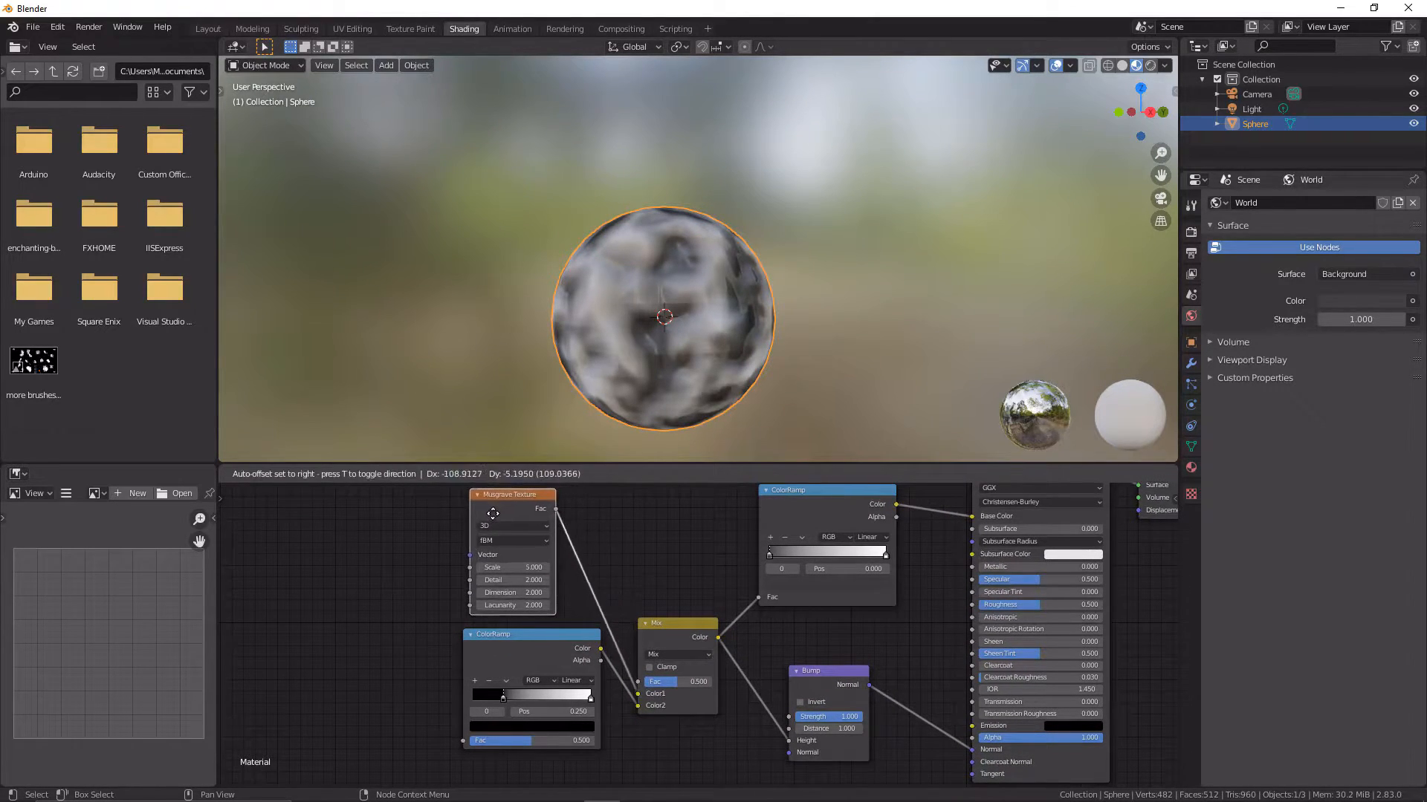
pyautogui.moveTo(514, 526)
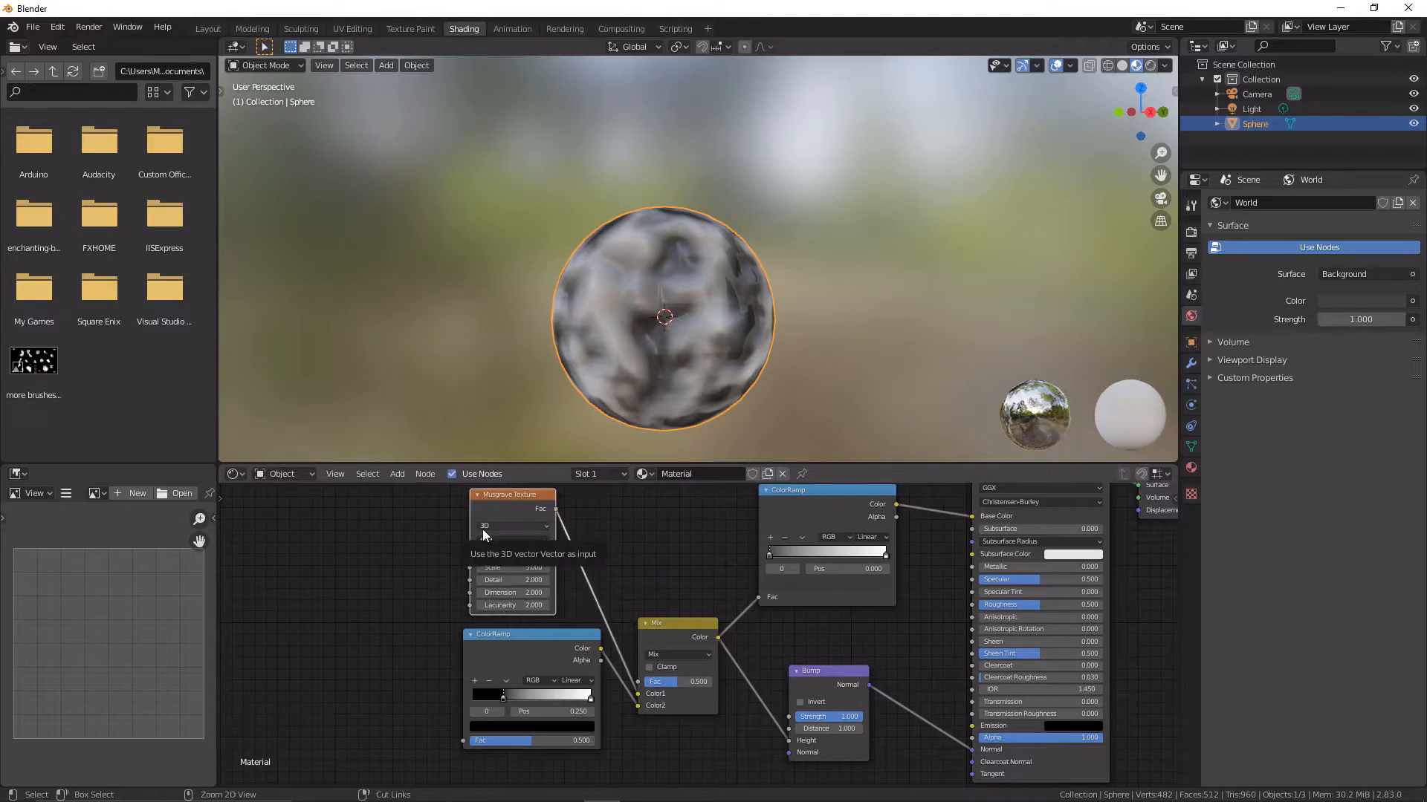
pyautogui.click(515, 526)
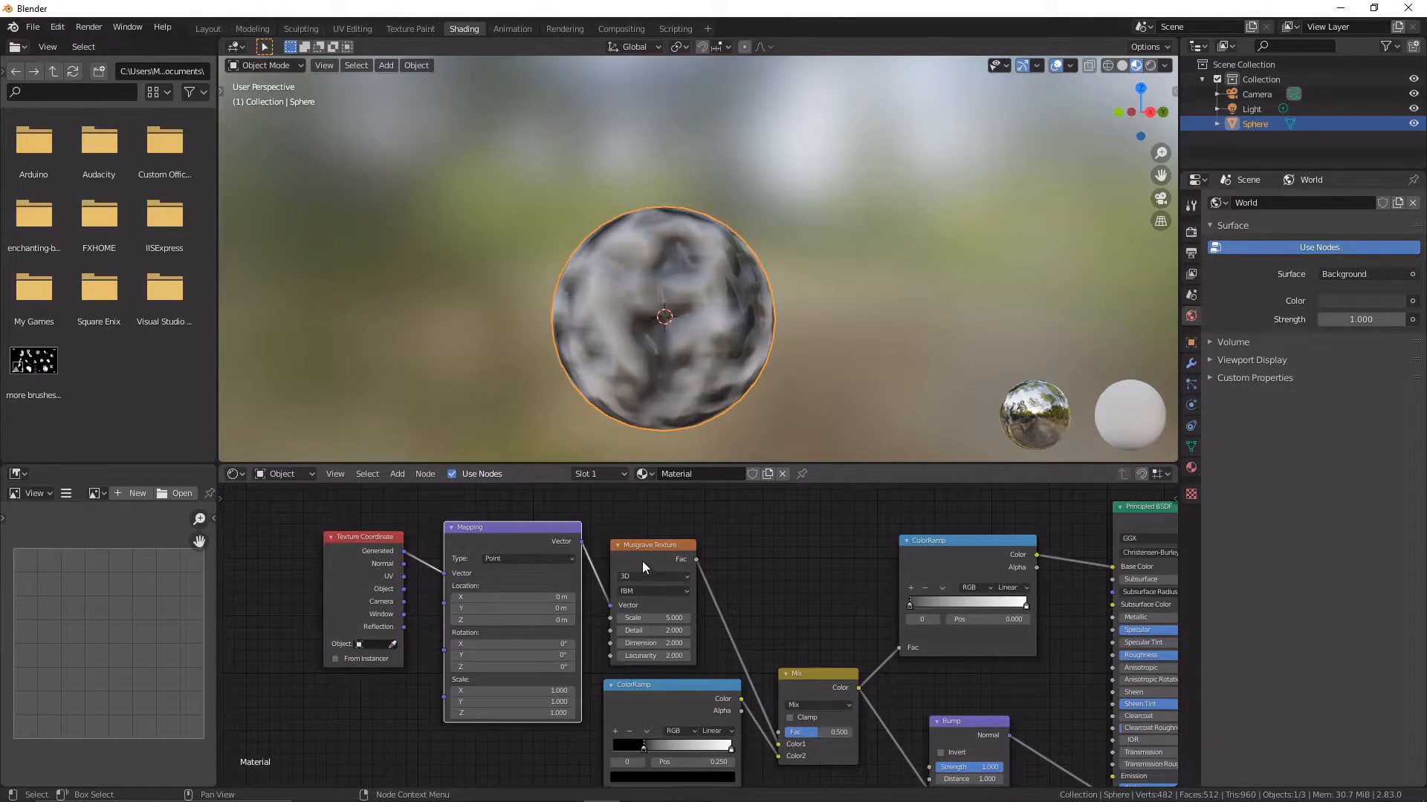
# Enable the Node Wrangler add-on from Preferences, filtering add-ons by 'node'.
pyautogui.click(56, 27)
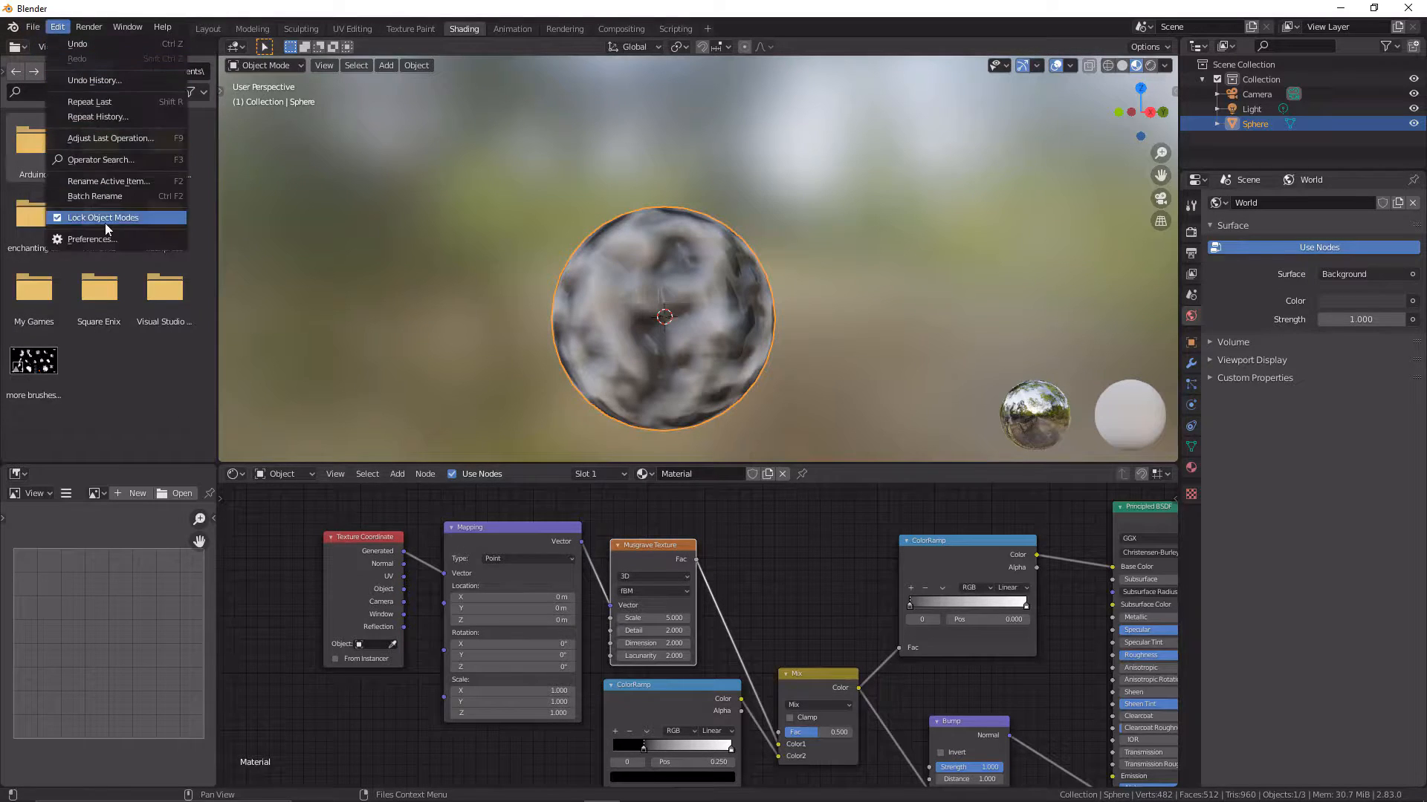
pyautogui.click(92, 237)
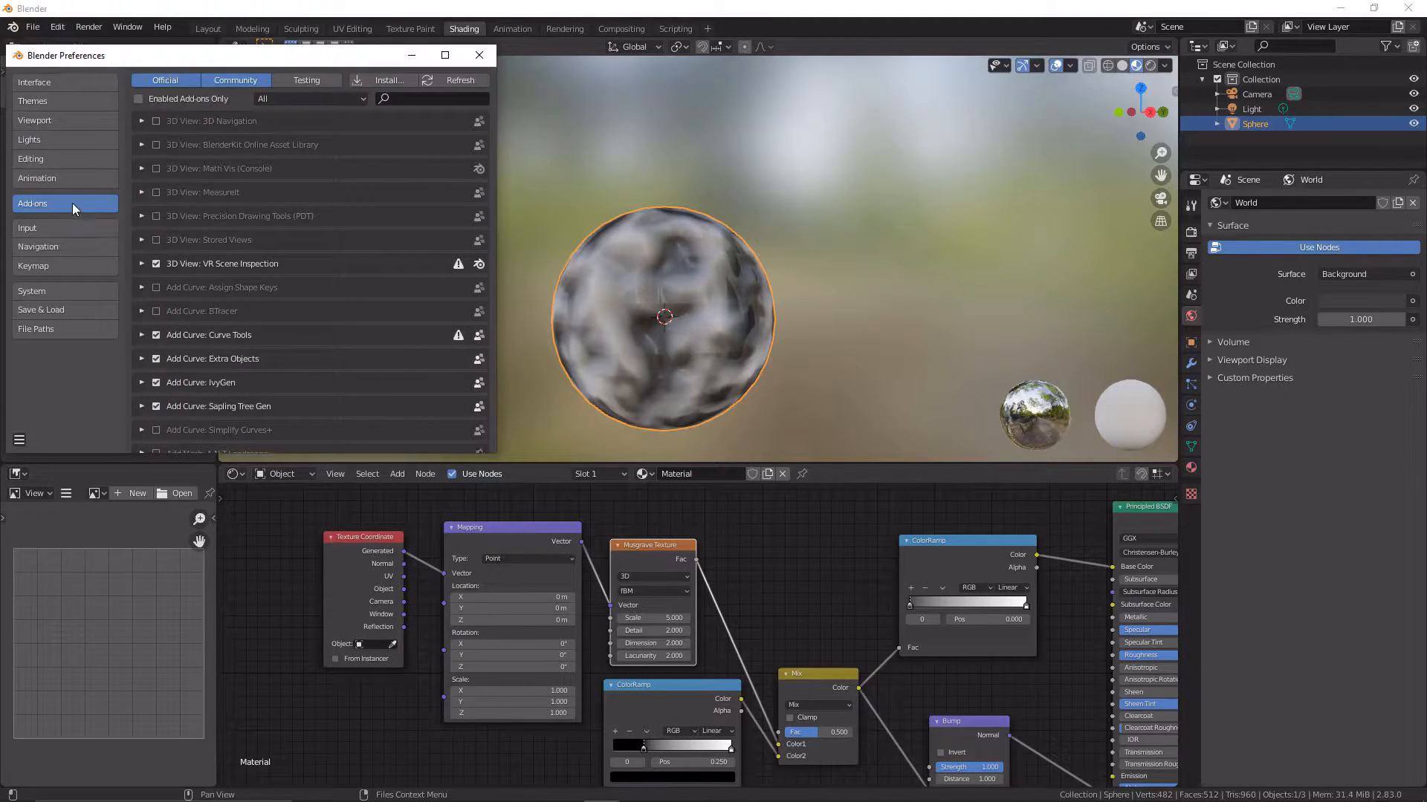
pyautogui.write('no')
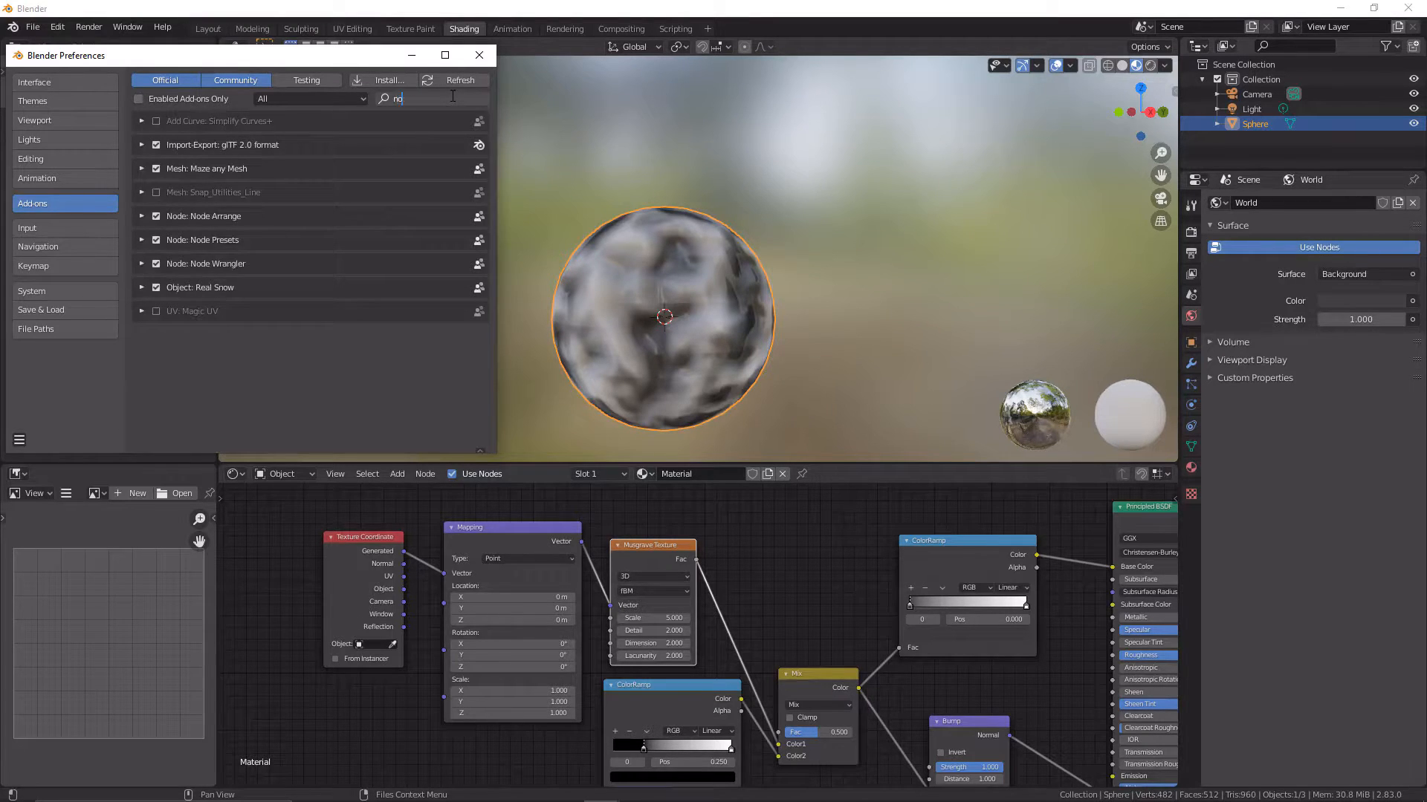
pyautogui.write('node')
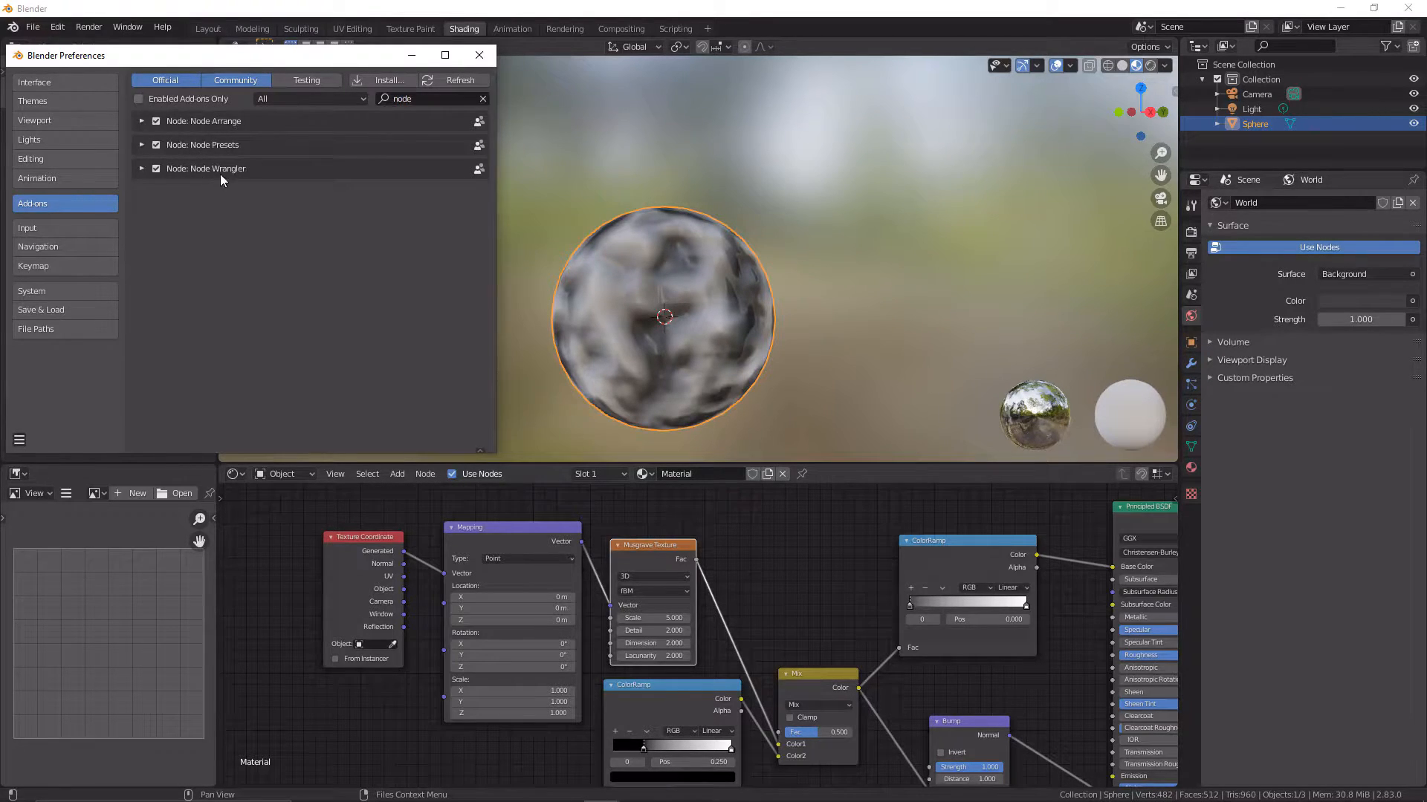
pyautogui.click(156, 170)
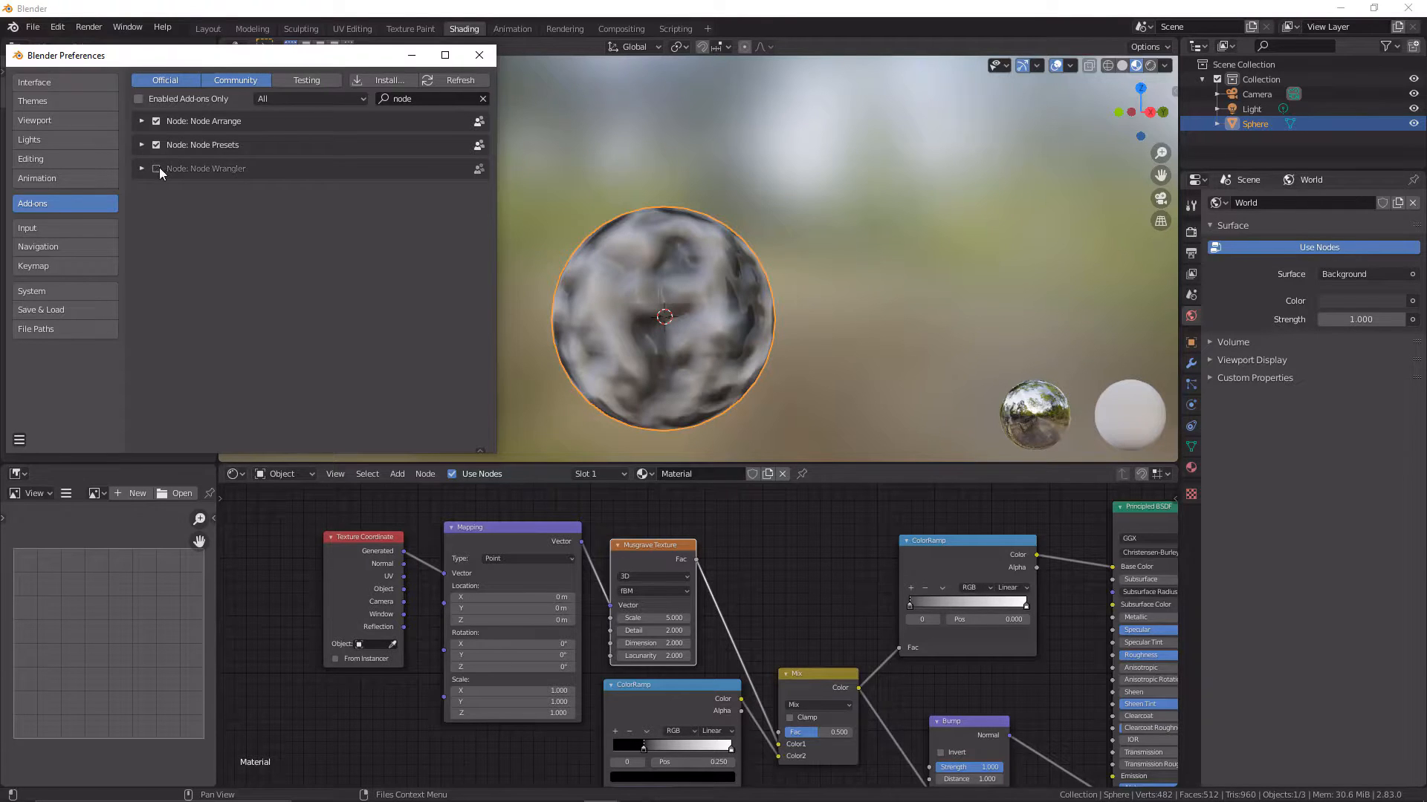
pyautogui.click(480, 55)
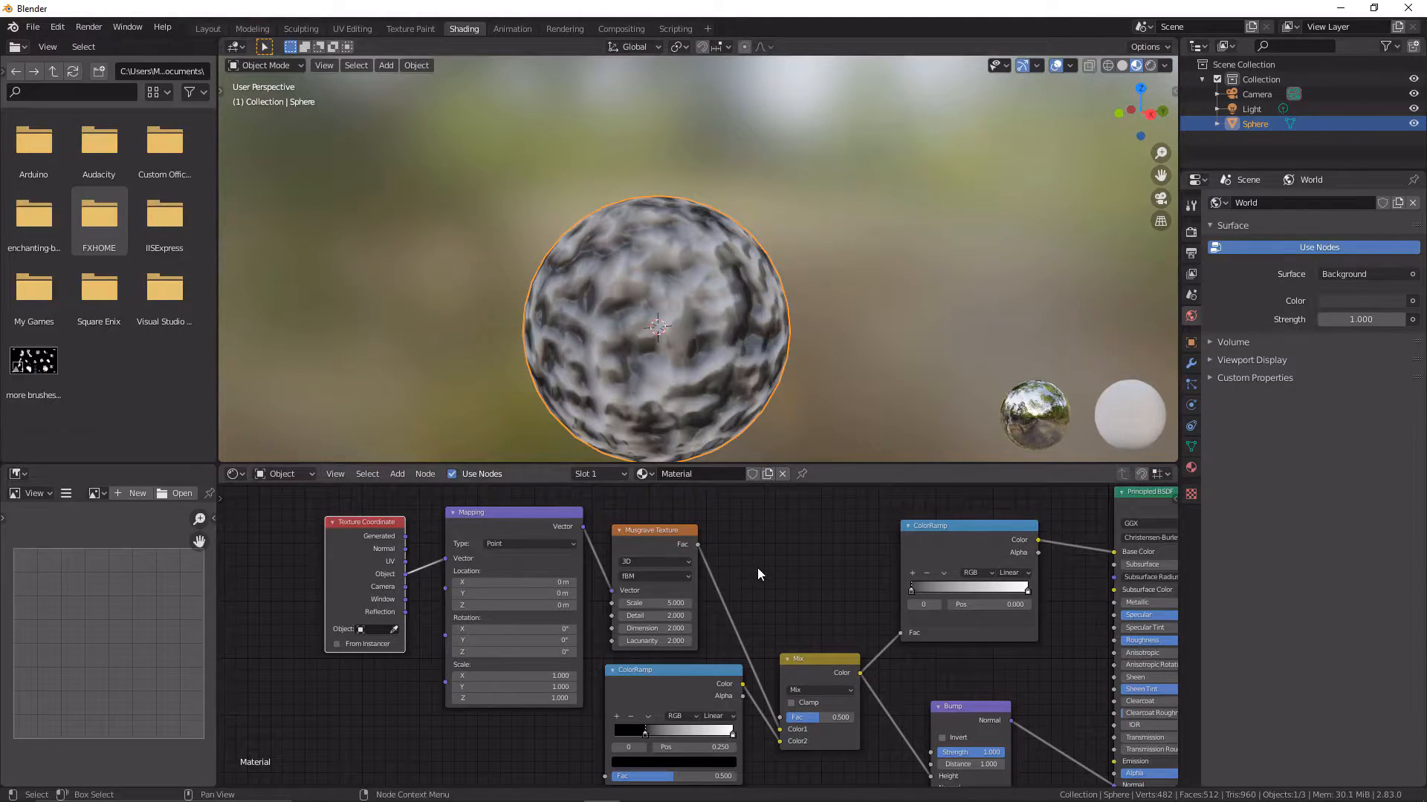
# Raise the Musgrave texture to Detail 16 and Dimension 13 for soft grey blotches.
pyautogui.moveTo(760, 573); pyautogui.dragTo(699, 560)
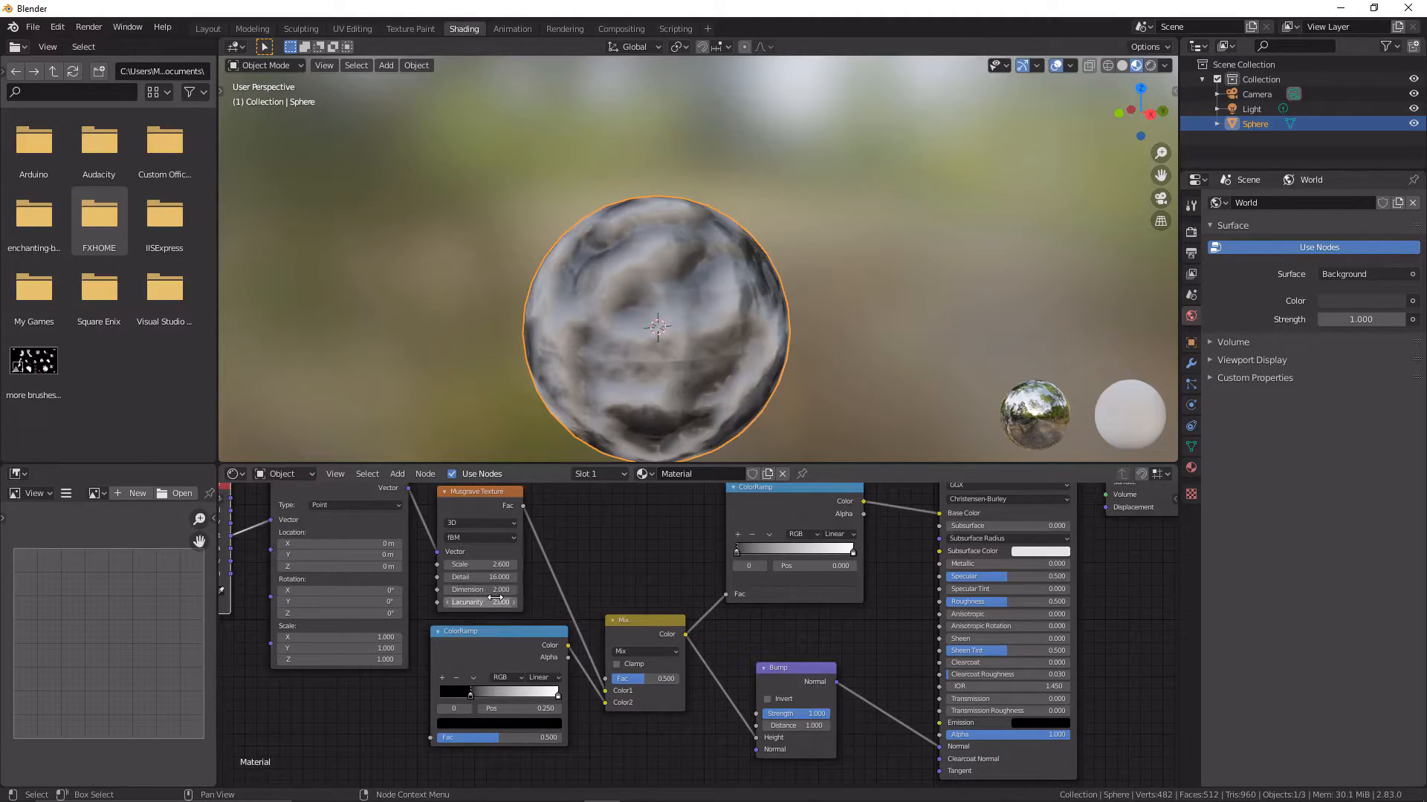
pyautogui.click(480, 588)
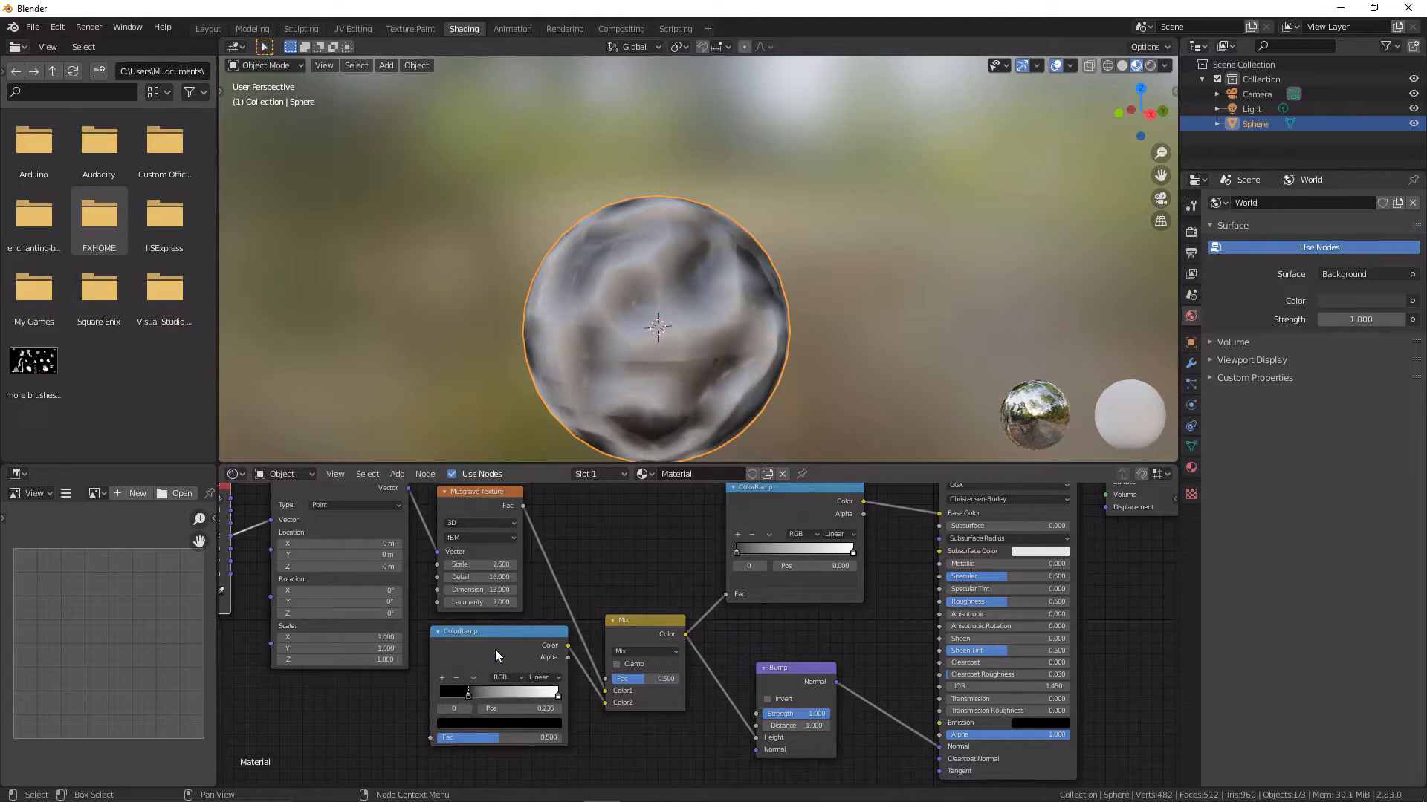
pyautogui.moveTo(642, 725)
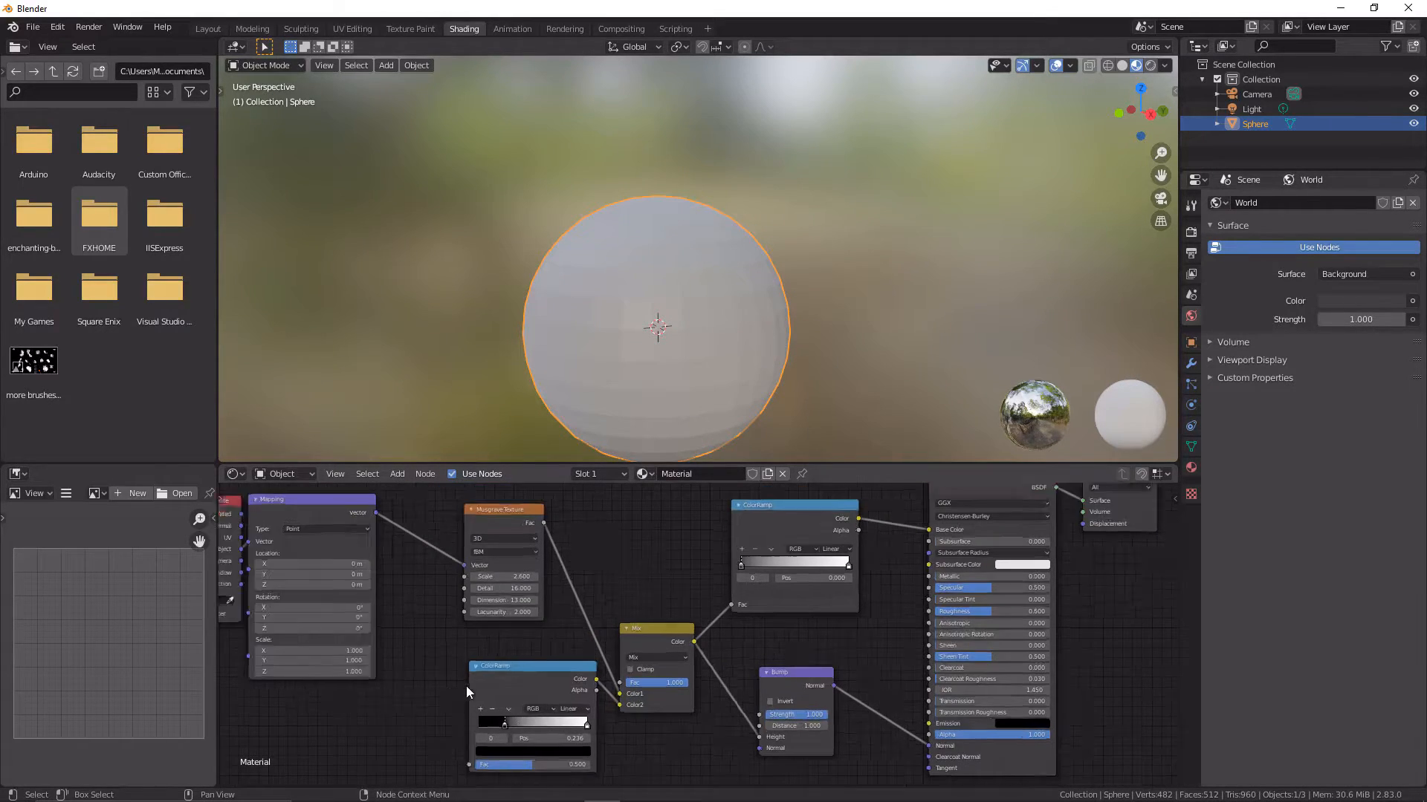
# Add a Noise Texture (Scale 27, Detail 16) into the ColorRamp/Mix chain for a bumpy surface.
pyautogui.click(367, 694)
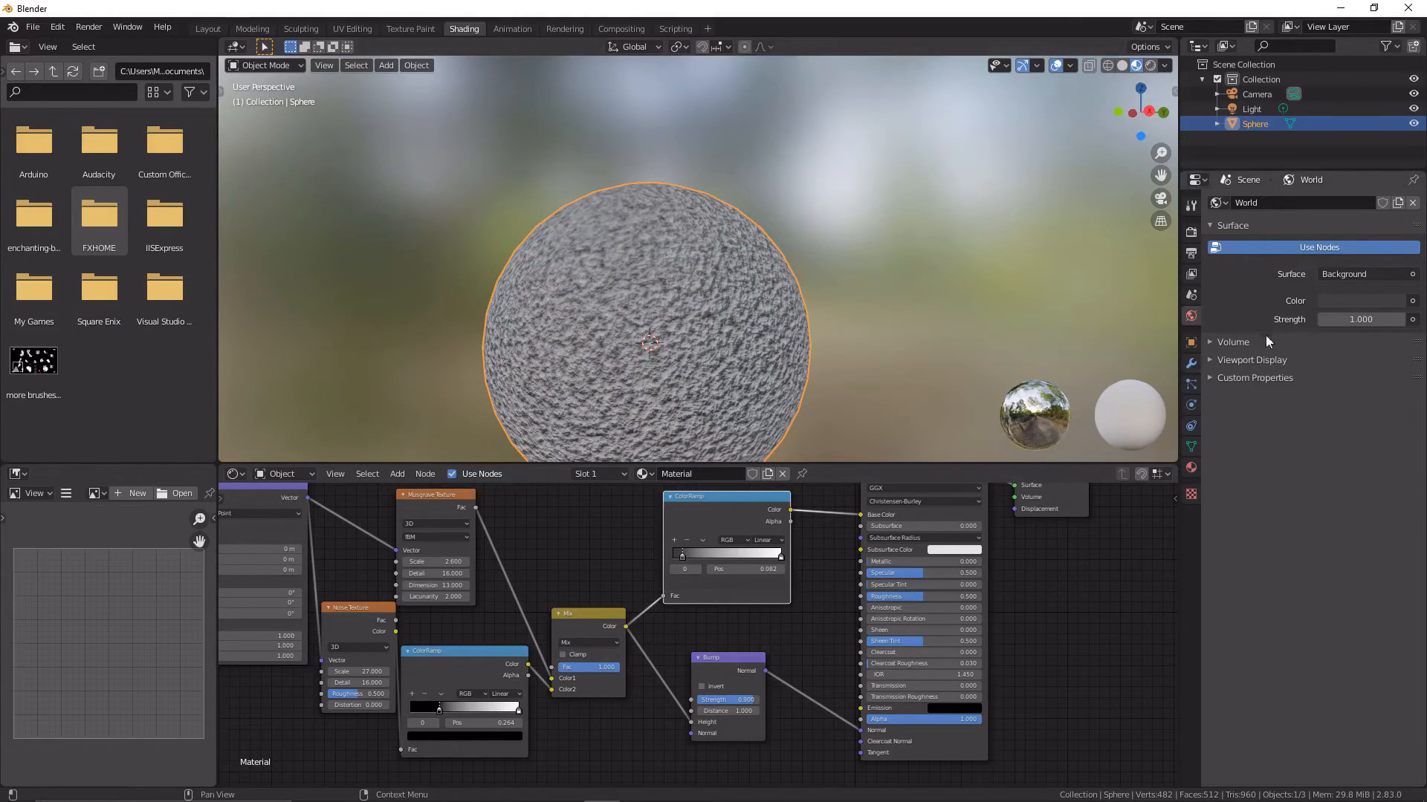
# Render with Cycles on GPU Compute and preview the sphere in Rendered viewport shading.
pyautogui.click(206, 29)
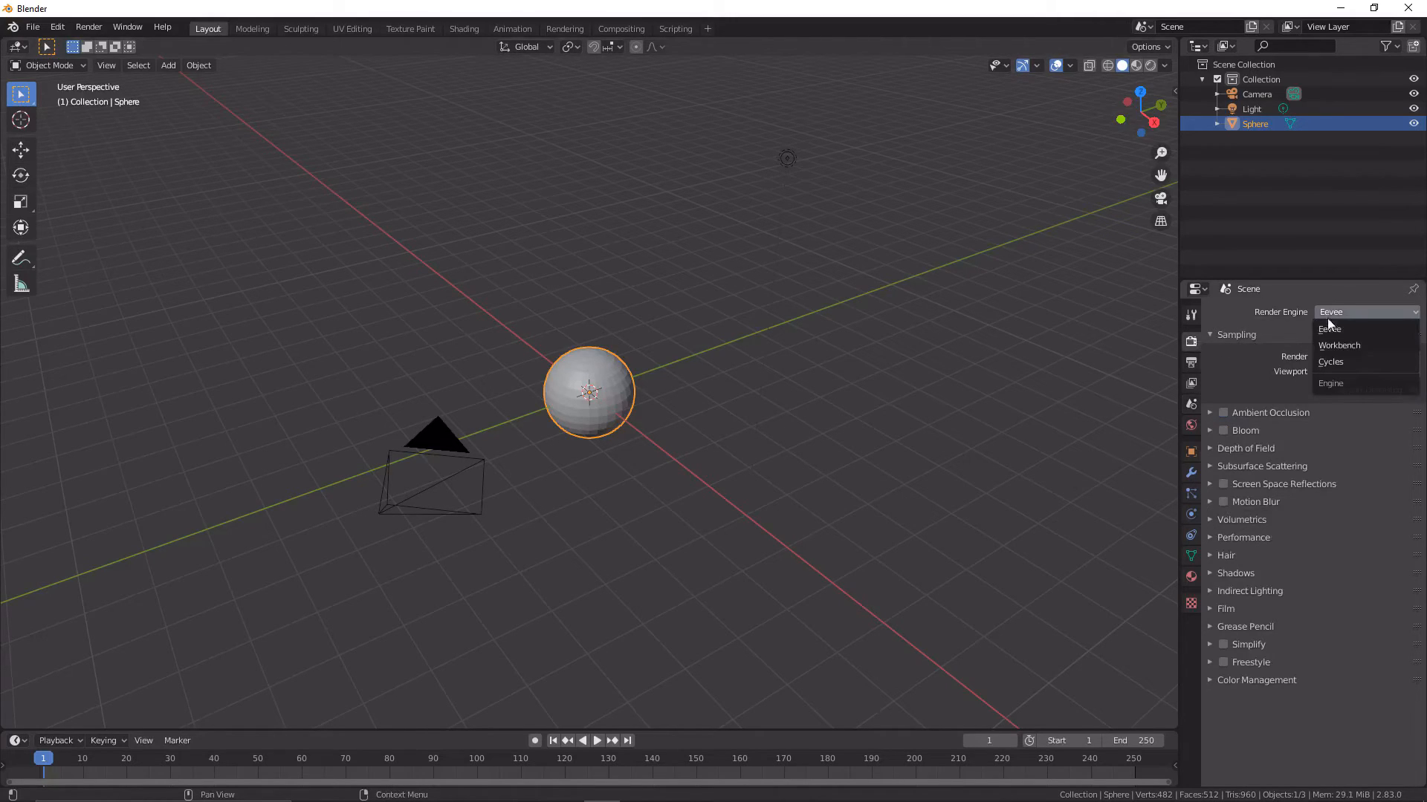
pyautogui.click(1329, 362)
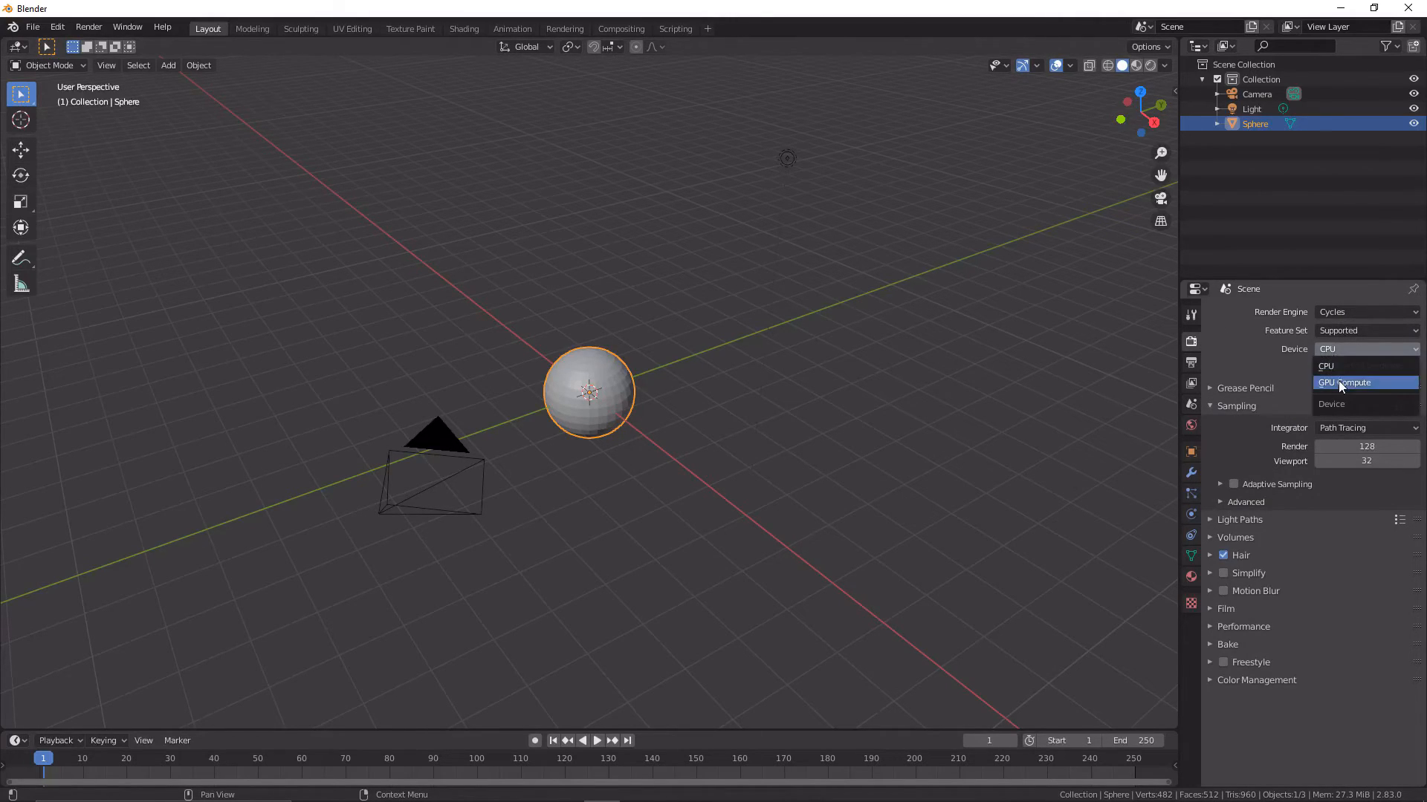
pyautogui.click(1345, 382)
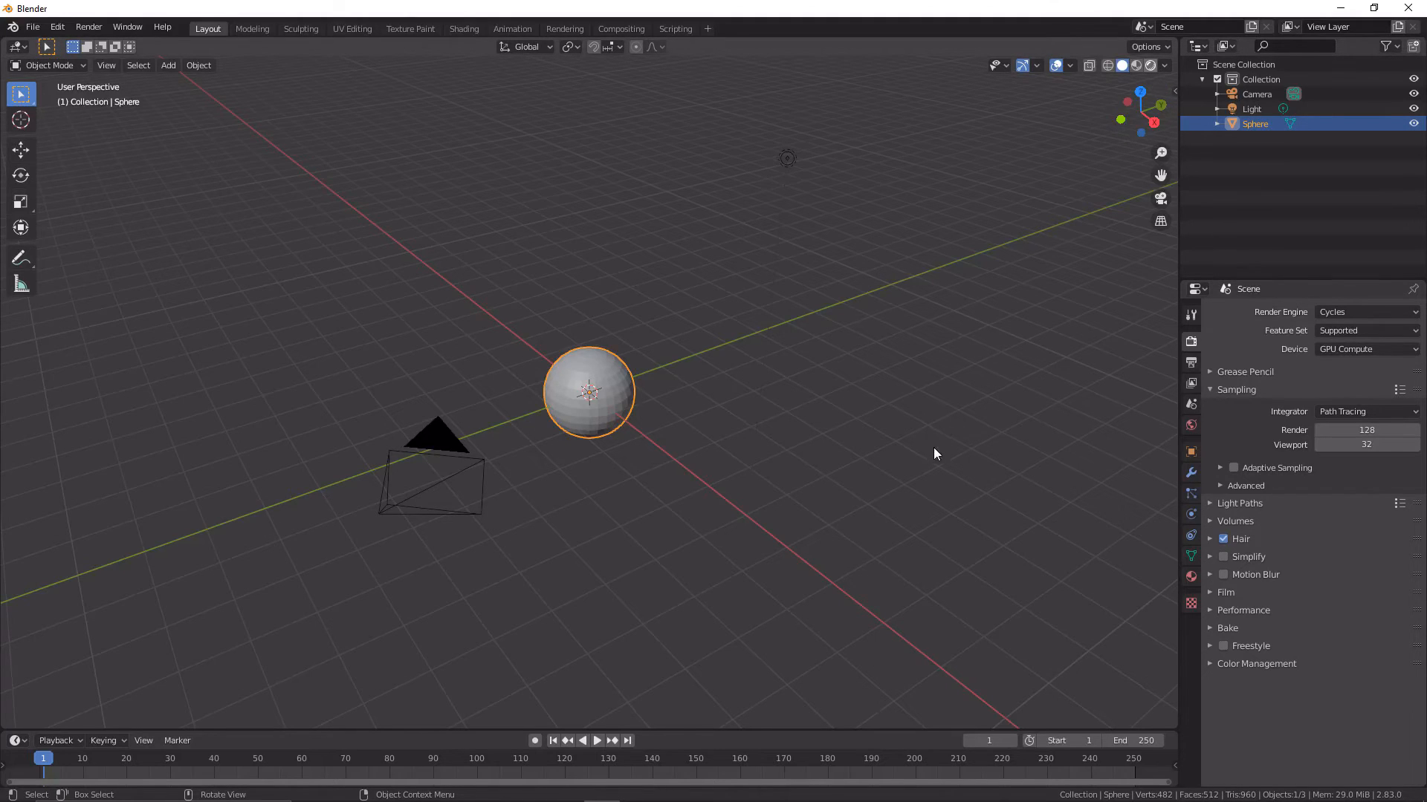
pyautogui.moveTo(735, 565)
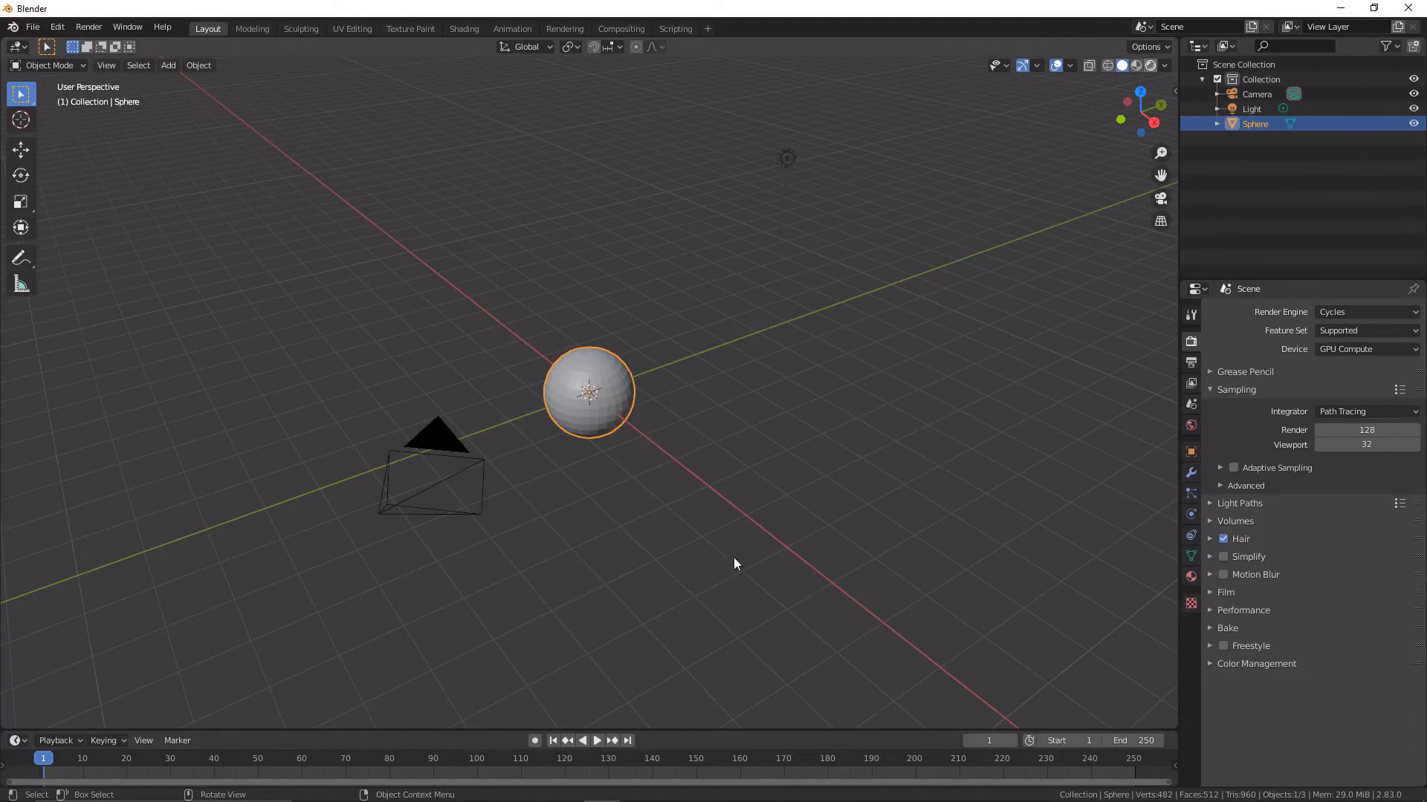
pyautogui.click(1132, 64)
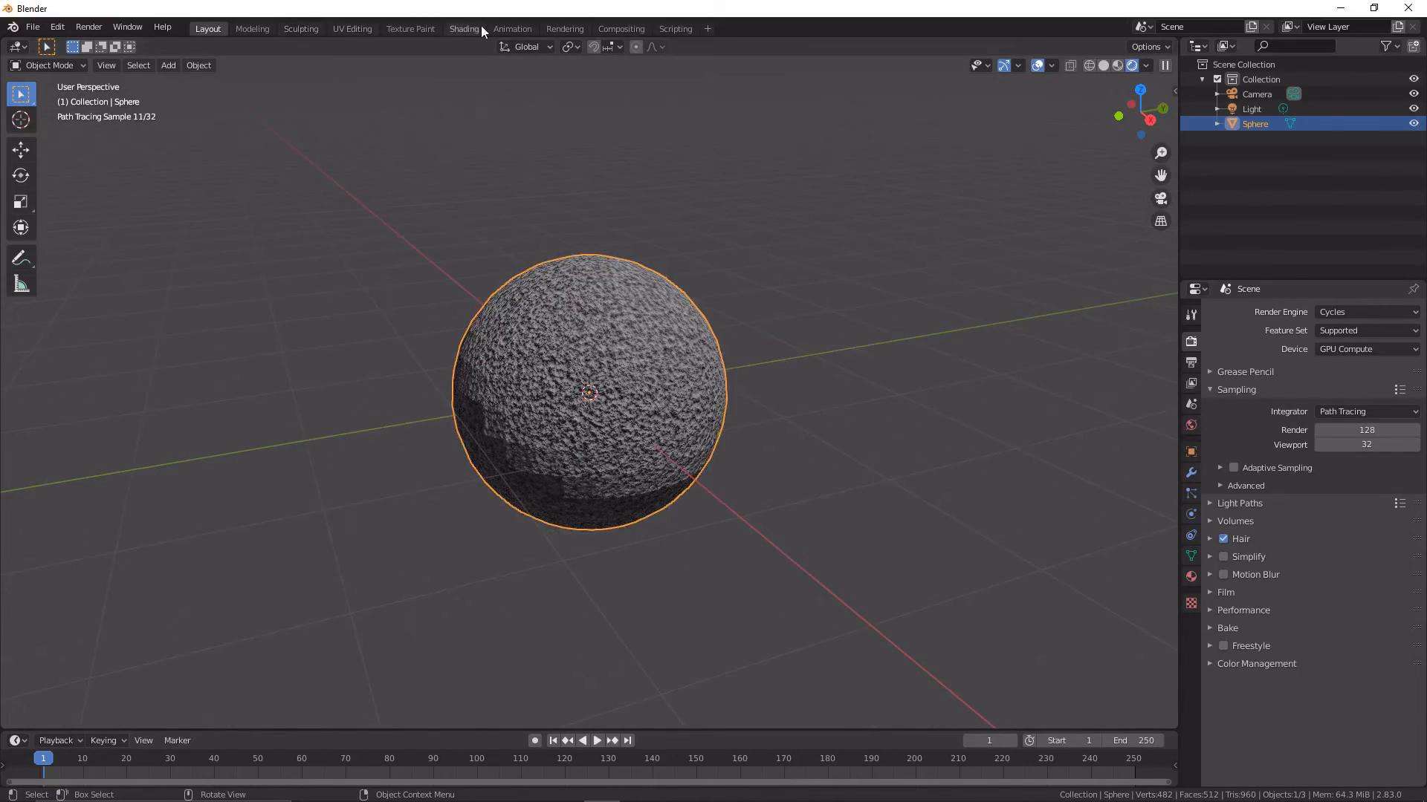
# Return to the Shading workspace showing the full concrete node network and sphere.
pyautogui.click(463, 28)
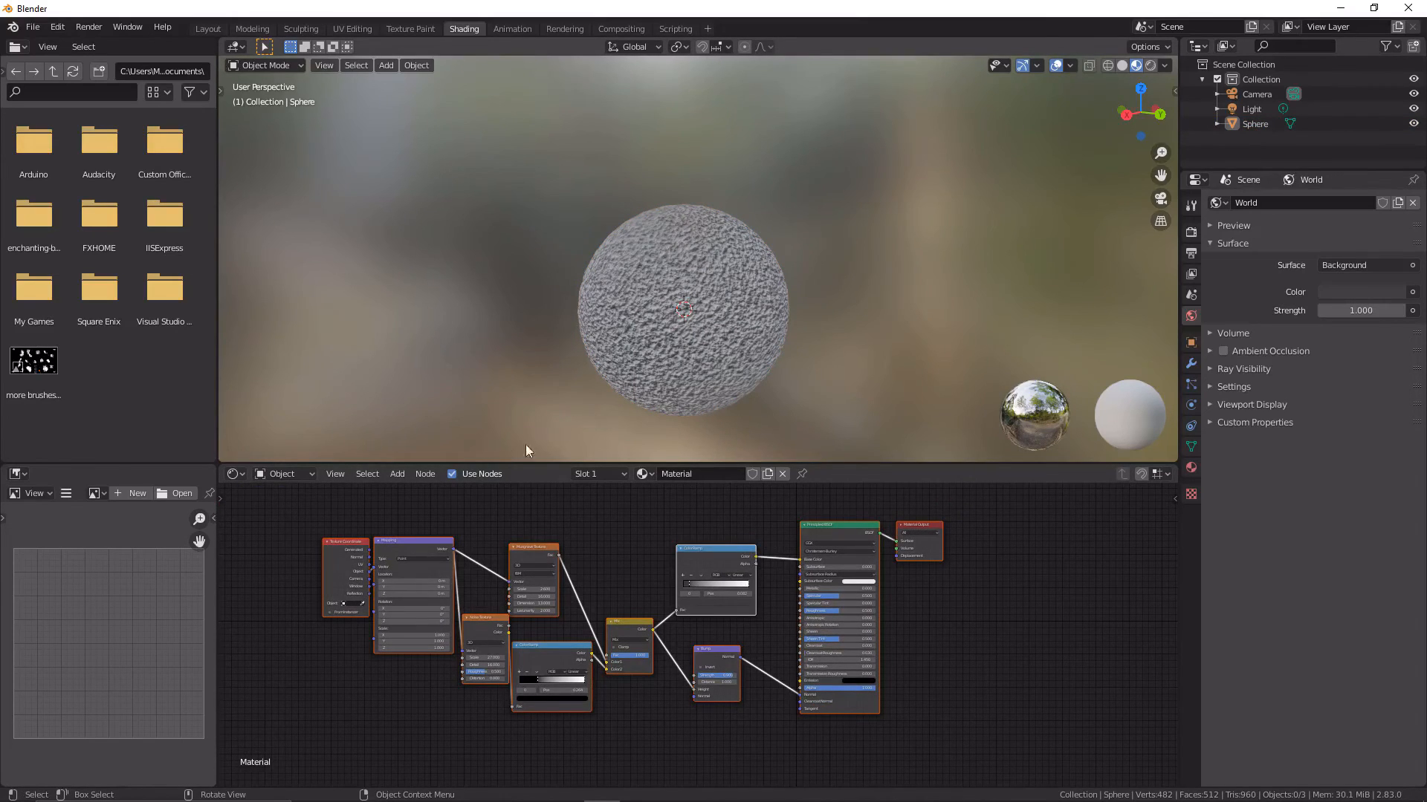
pyautogui.moveTo(888, 230)
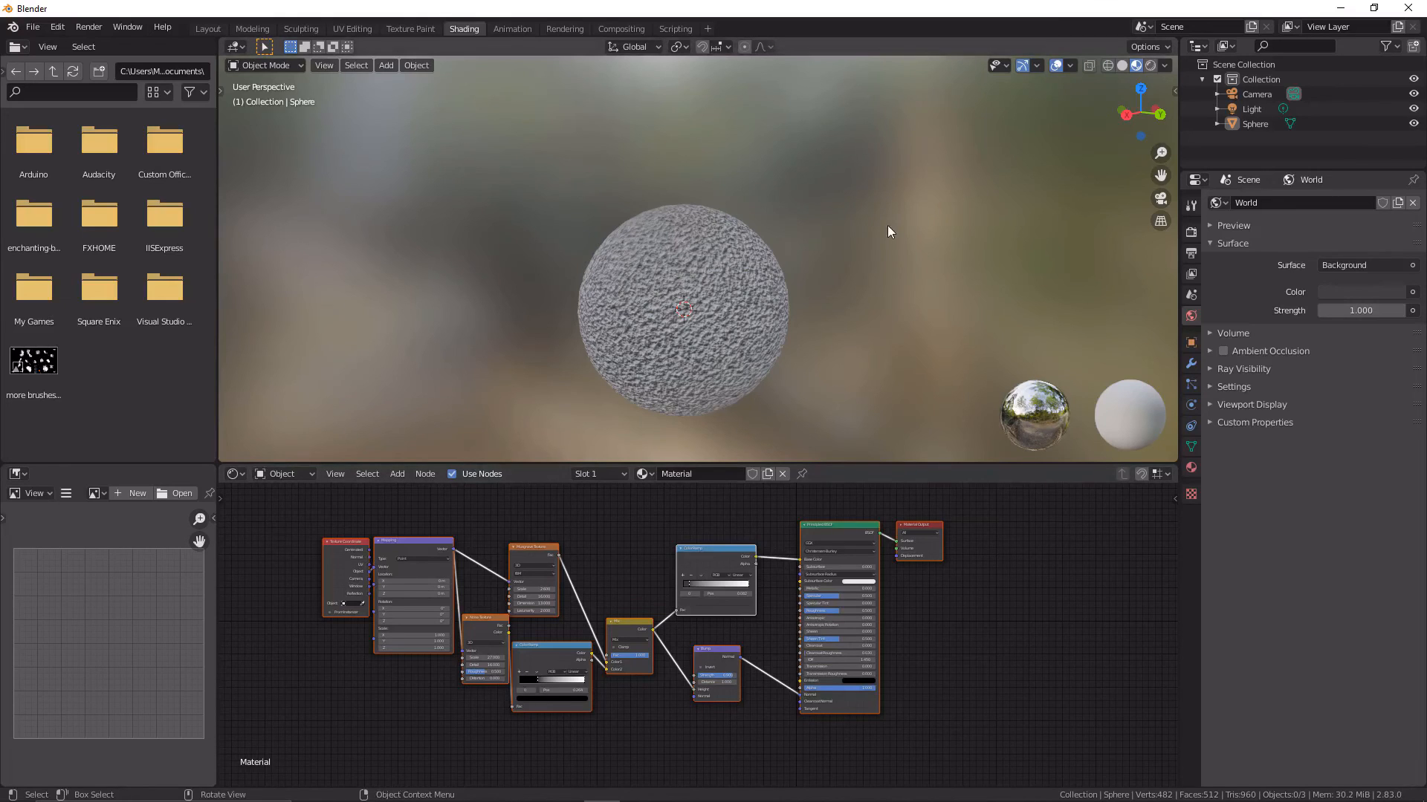